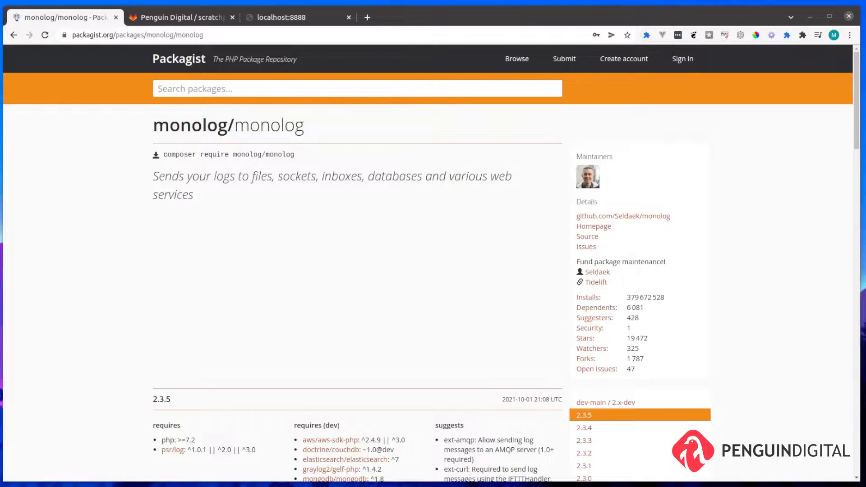
# - After reading the monolog/monolog install command on Packagist, switch to the Terminal window
pyautogui.click(182, 17)
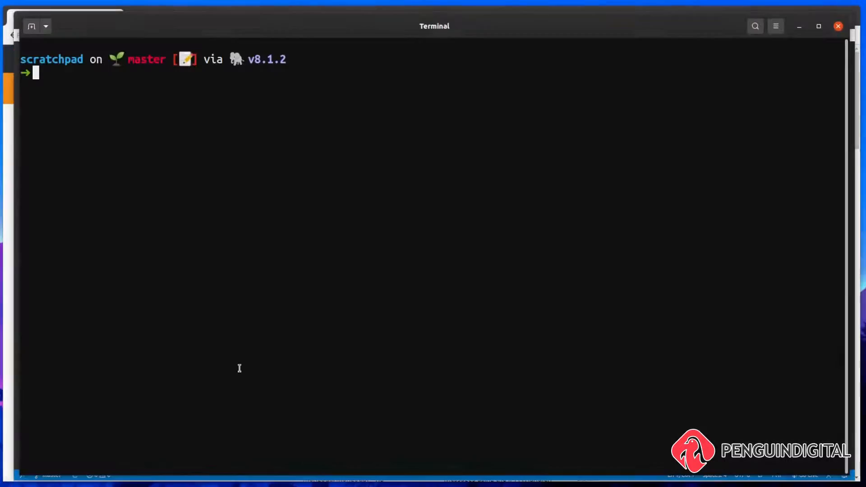
pyautogui.moveTo(307, 200)
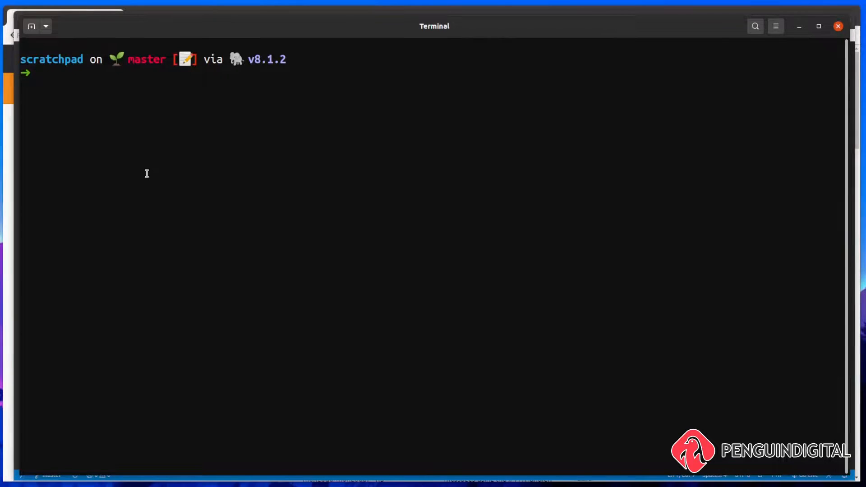
# - Enter composer require monolog/monolog in the scratchpad project's terminal
pyautogui.write('composer')
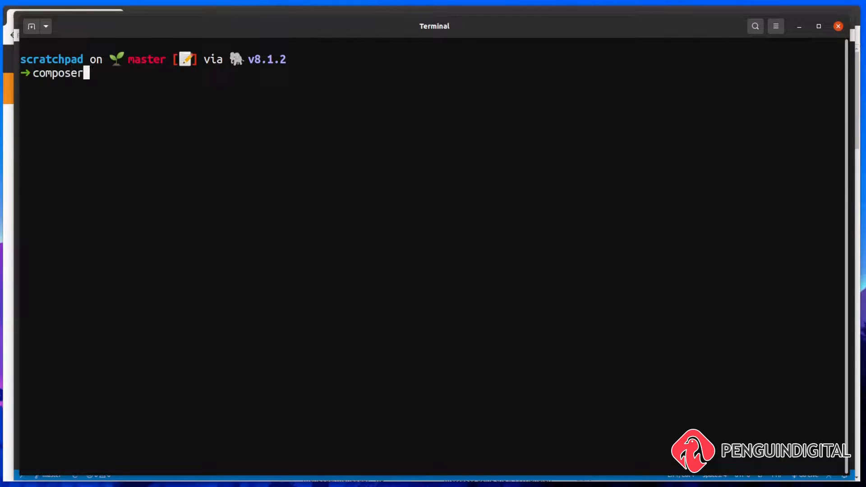
pyautogui.write('require')
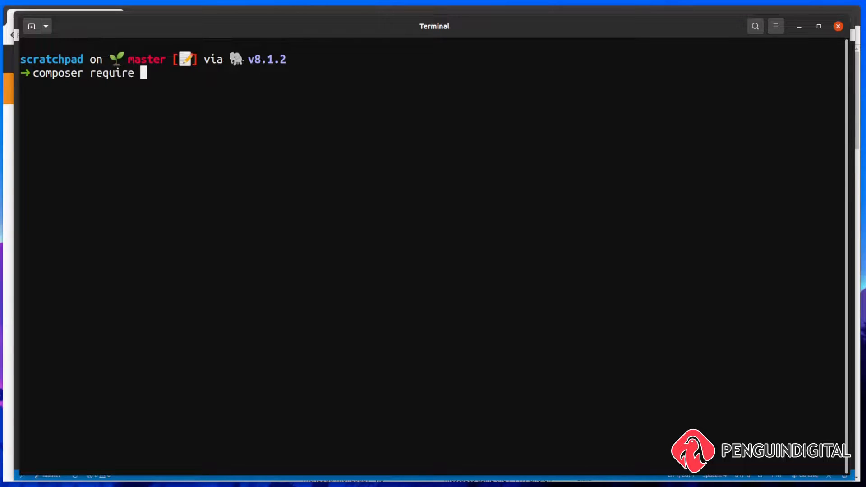
pyautogui.write('mon0o')
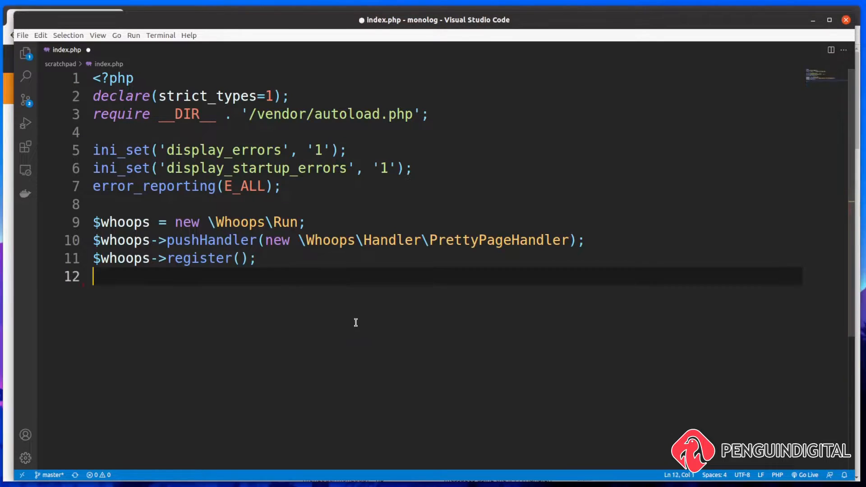
# - Remove the trailing blank line and add use Monolog\Logger; to index.php
pyautogui.press('Backspace')
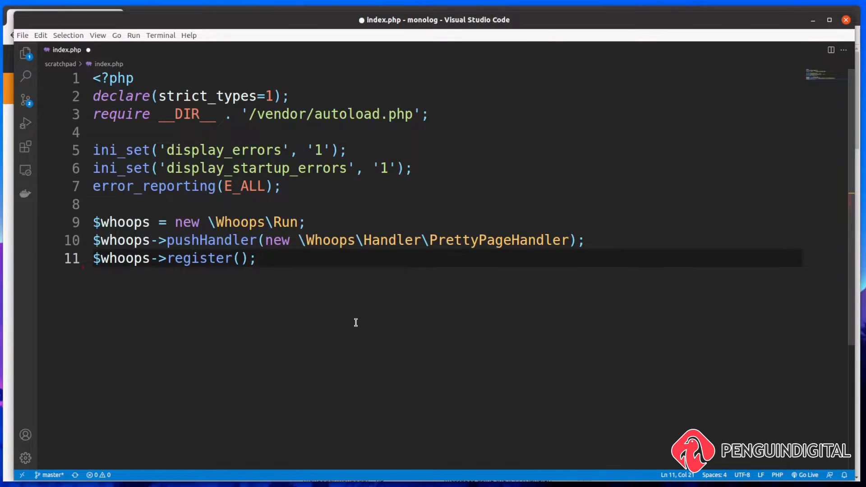
pyautogui.moveTo(217, 79)
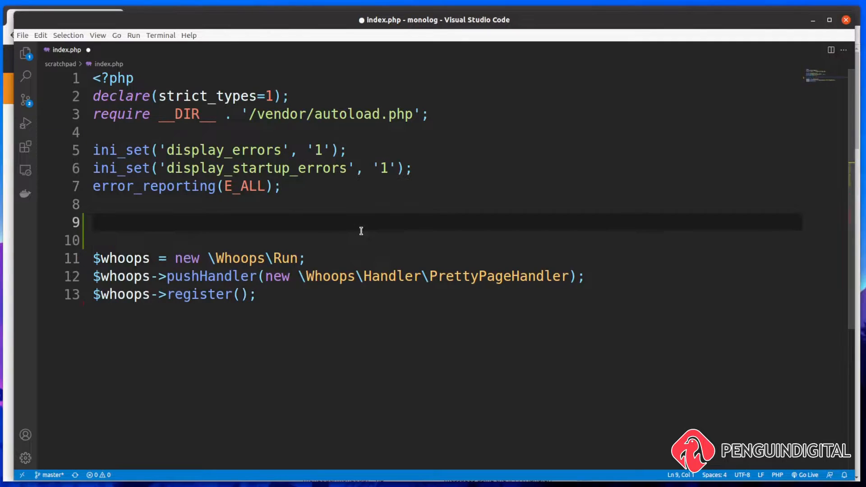
pyautogui.write('use Monologf')
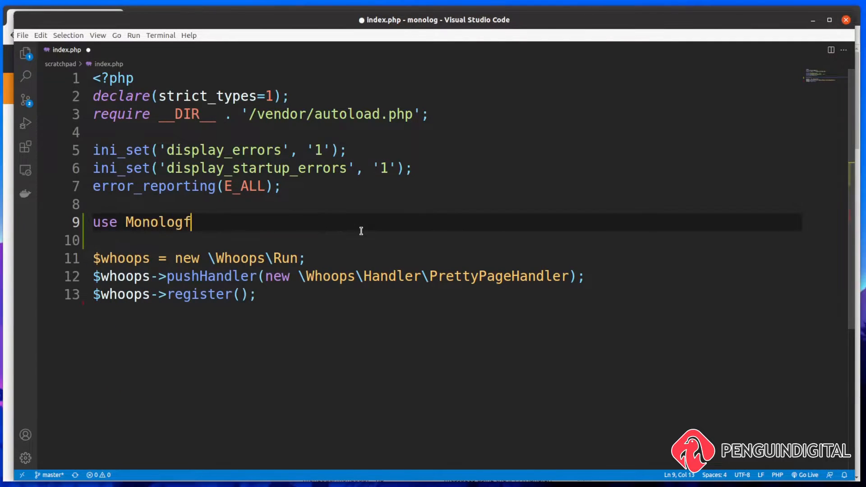
pyautogui.write('\\L')
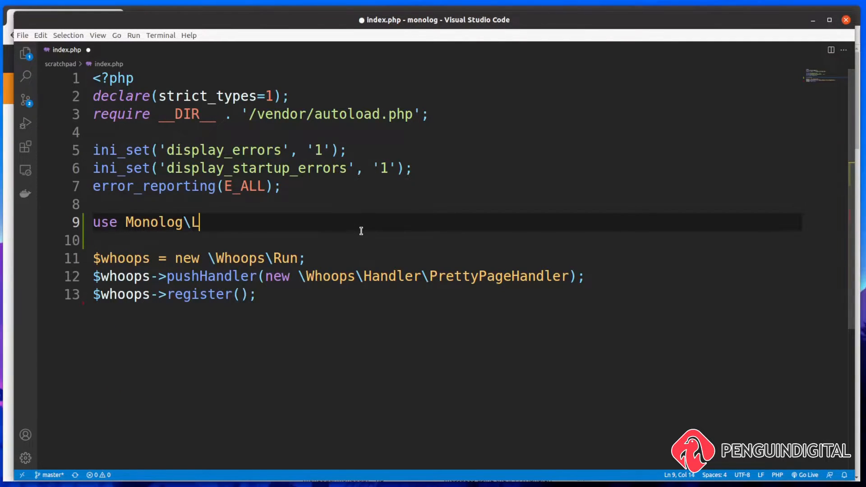
pyautogui.write('ogger;')
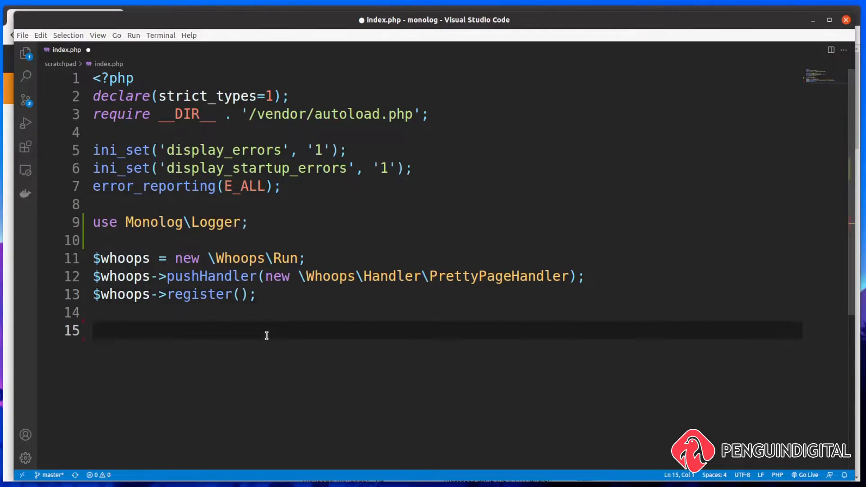
# - Write $logger = new Logger(); below the Whoops setup
pyautogui.write('$logger')
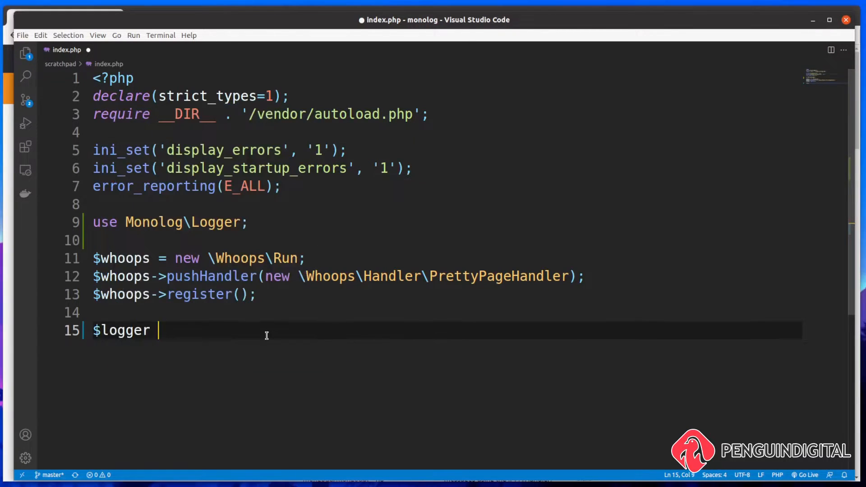
pyautogui.write('= new Lo')
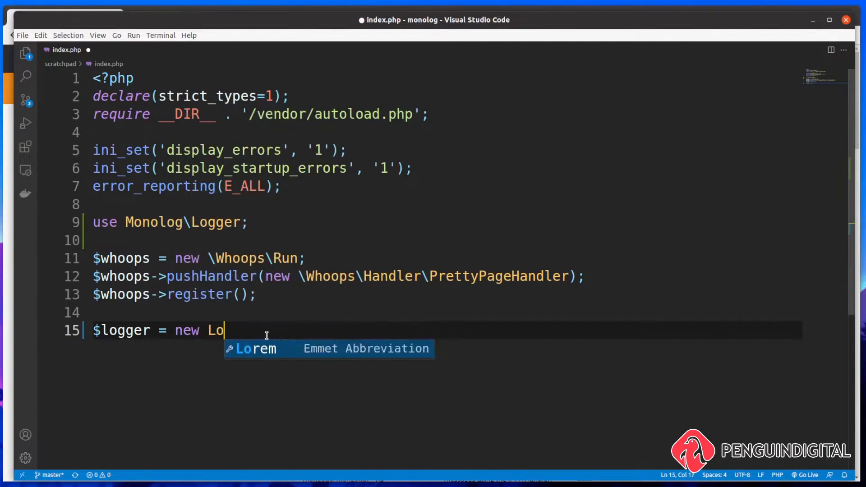
pyautogui.write('gger();')
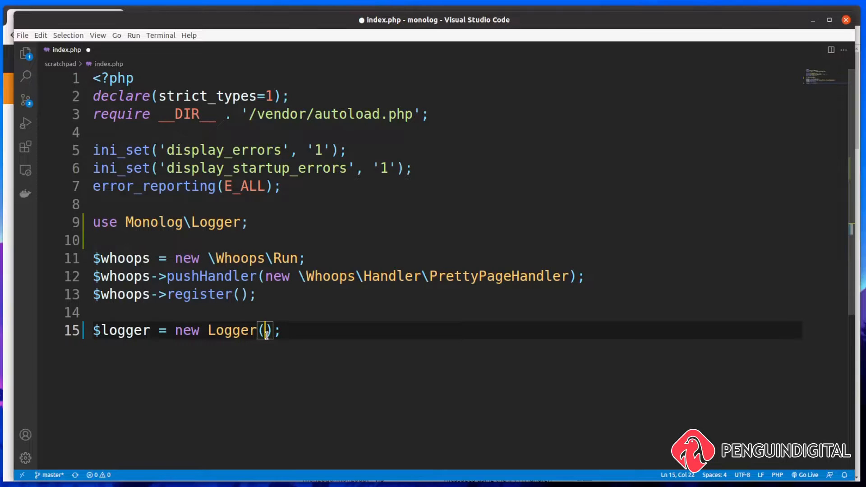
# - Pass 'info' as the channel name to new Logger() and start a new line
pyautogui.write("''")
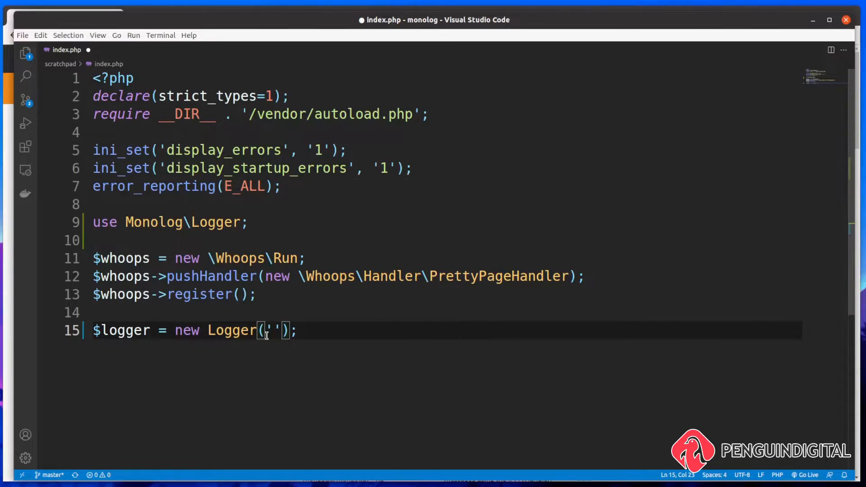
pyautogui.write('info')
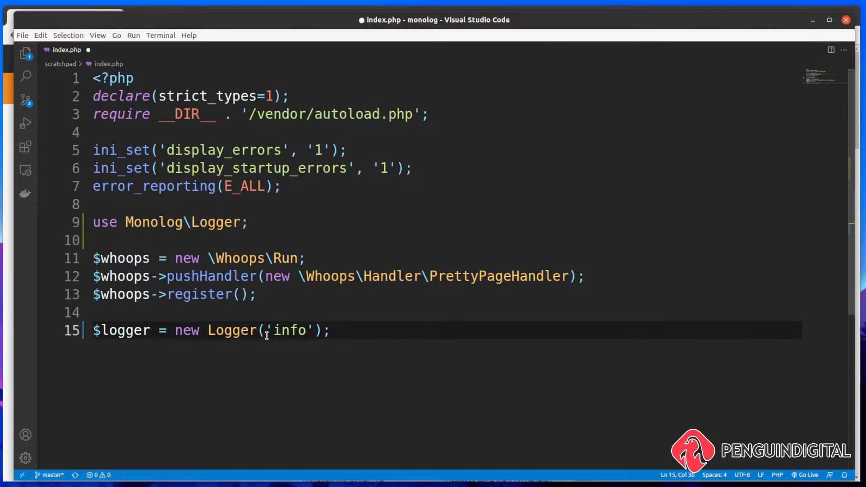
pyautogui.press('Enter')
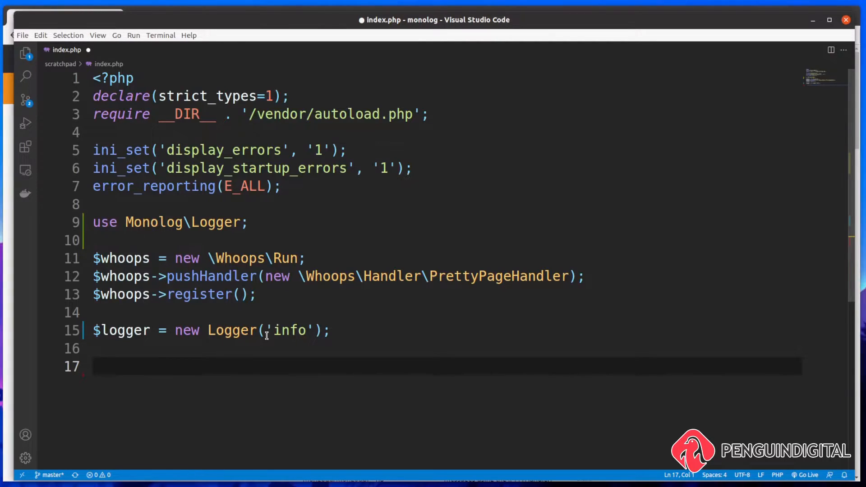
# - Add an empty $logger->pushHandler() call and import Monolog\Handler\StreamHandler
pyautogui.write('$logger')
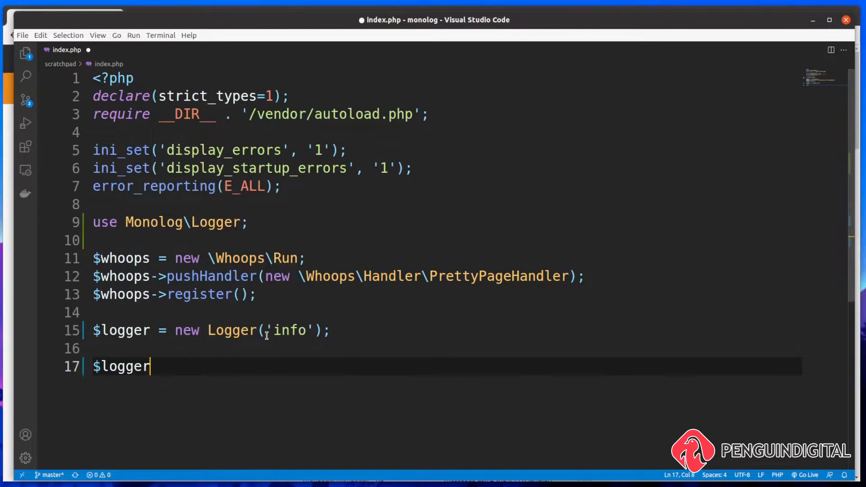
pyautogui.write('->pushHandler(')
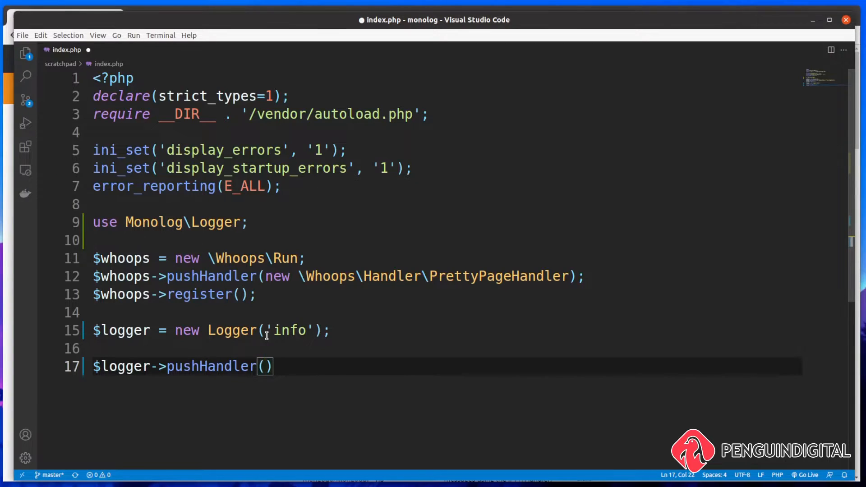
pyautogui.press('Enter')
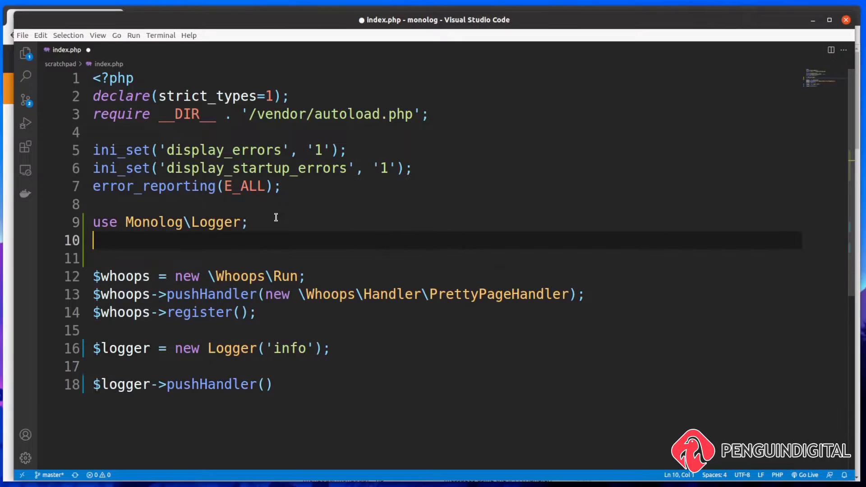
pyautogui.write('use Mo')
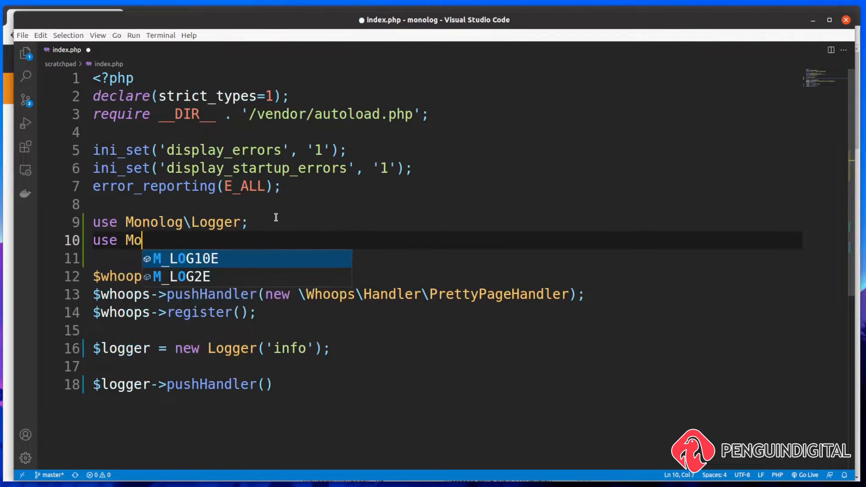
pyautogui.write('nolog\\')
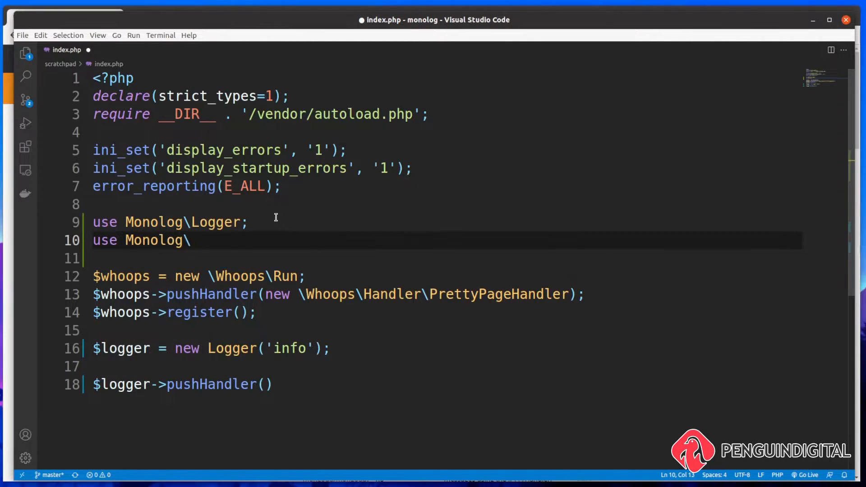
pyautogui.write('Handler\\')
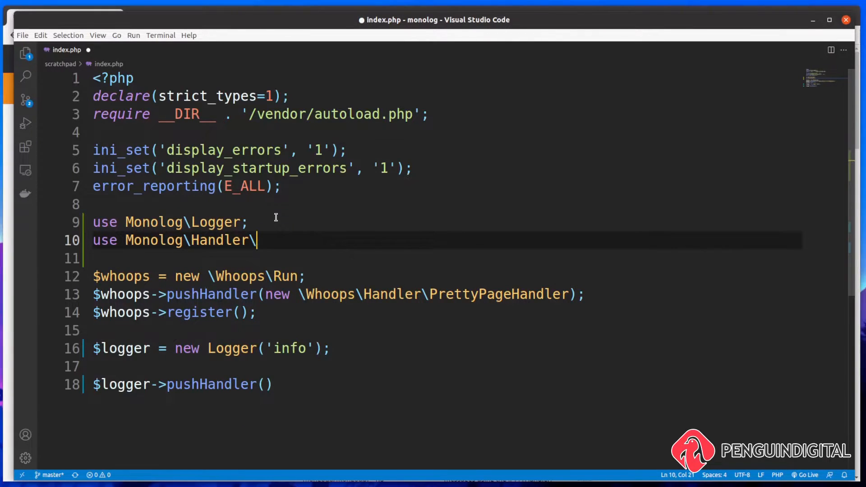
pyautogui.write('Stream')
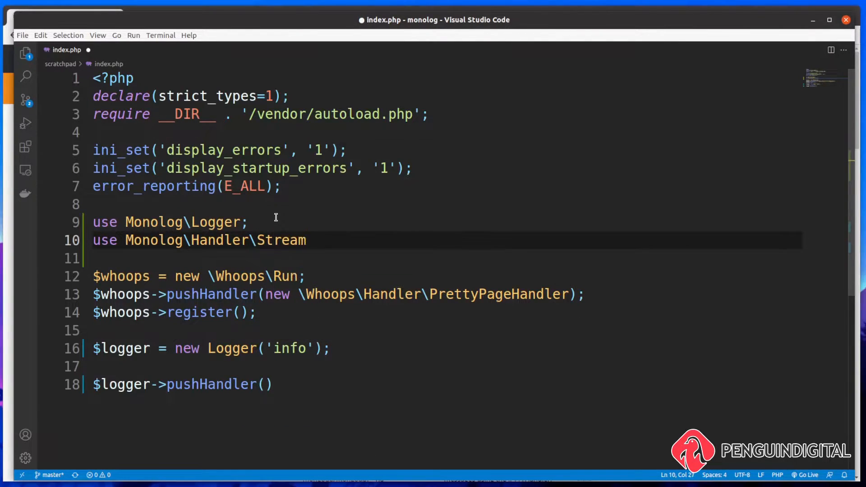
pyautogui.write('Handler;')
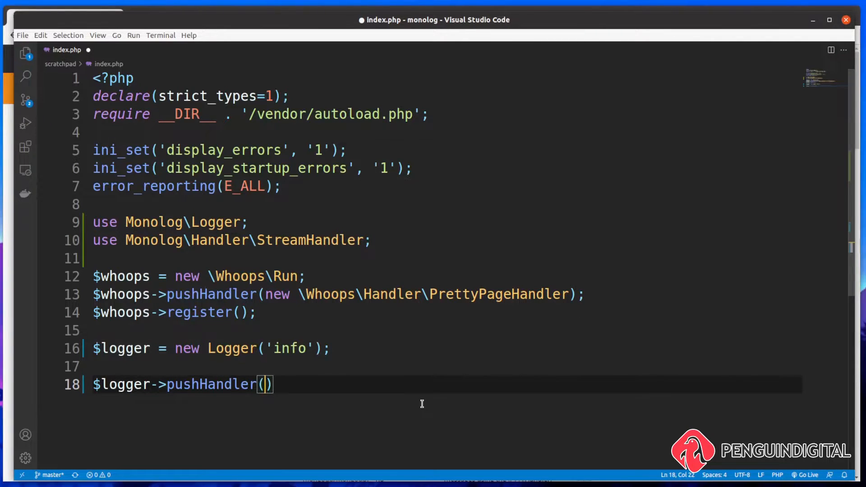
# - Pass a new StreamHandler writing to __DIR__.'/log_file.log' into pushHandler
pyautogui.write('new Str')
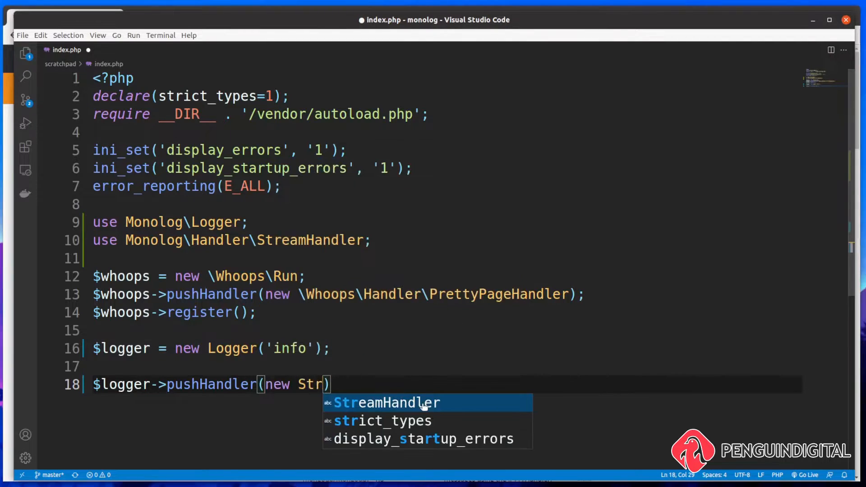
pyautogui.click(389, 403)
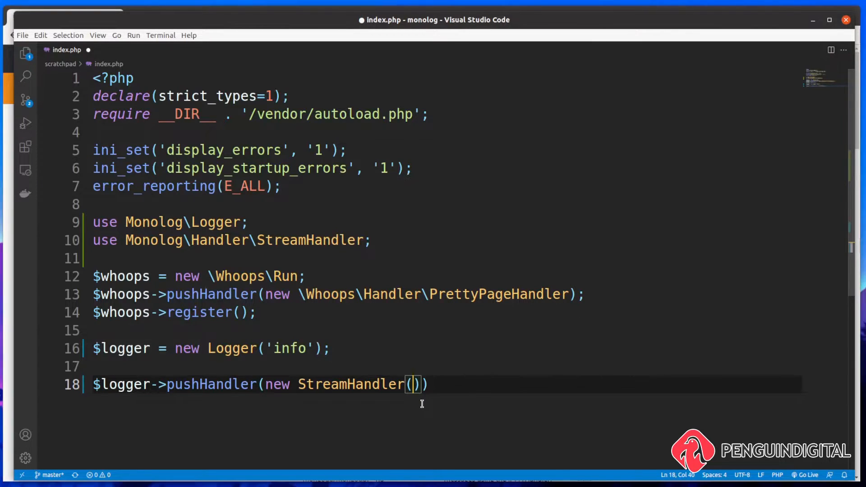
pyautogui.write('__DIR_')
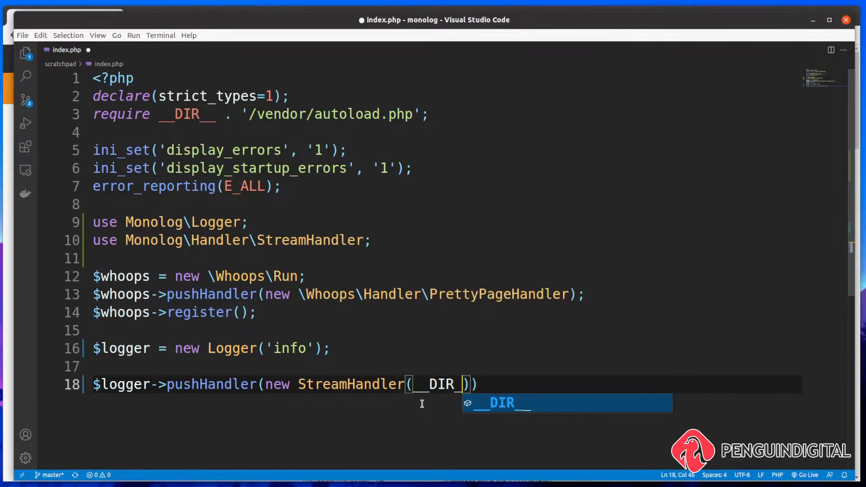
pyautogui.write('_')
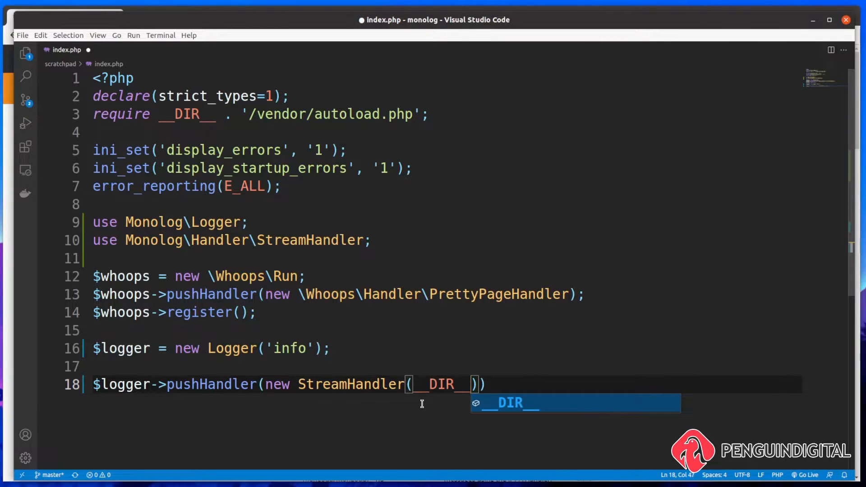
pyautogui.write(".'")
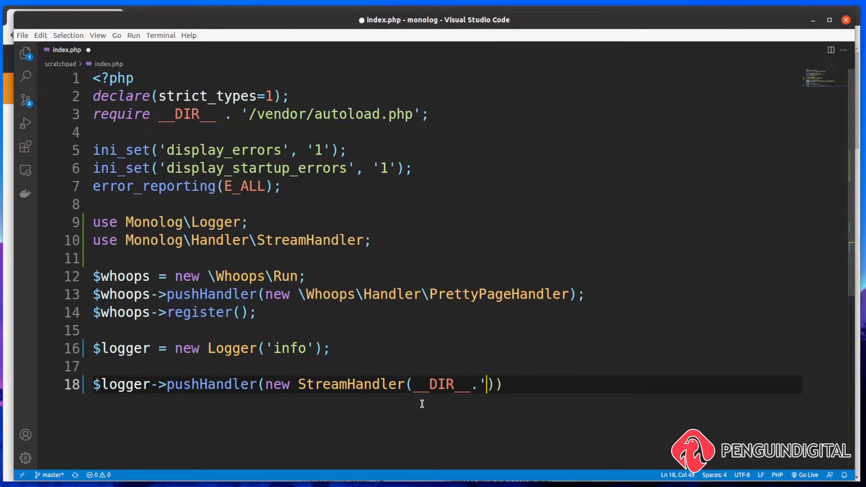
pyautogui.write('/')
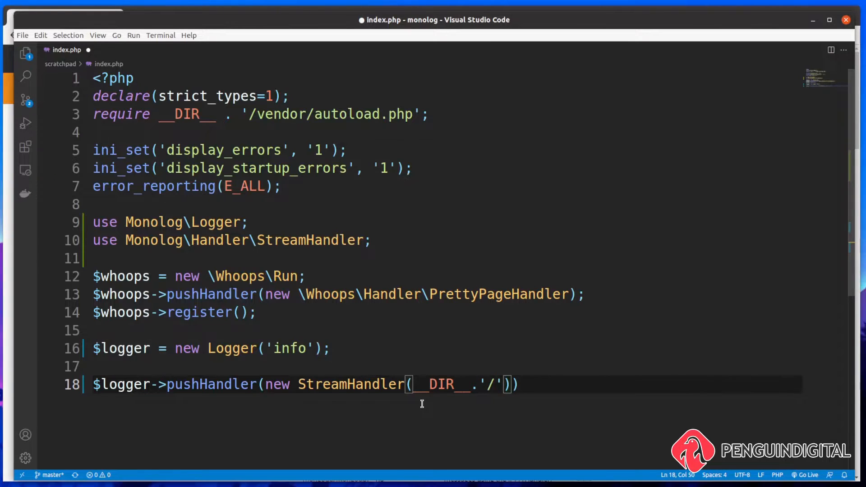
pyautogui.write('log_')
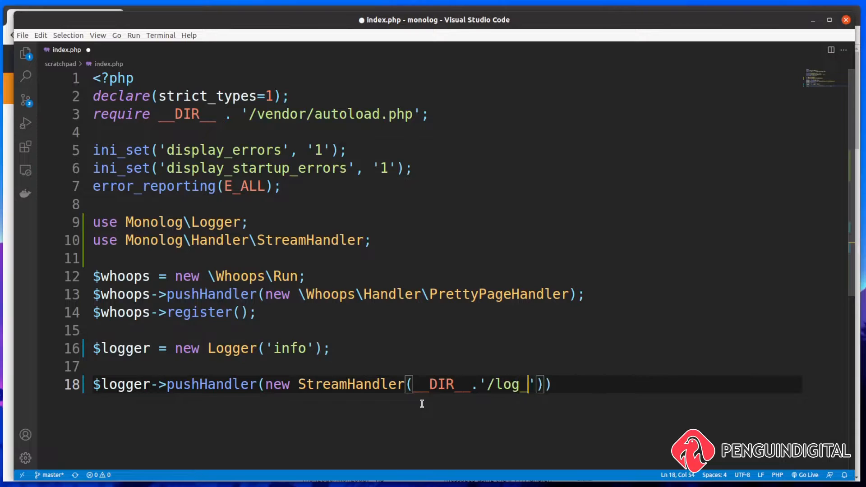
pyautogui.write('file.l')
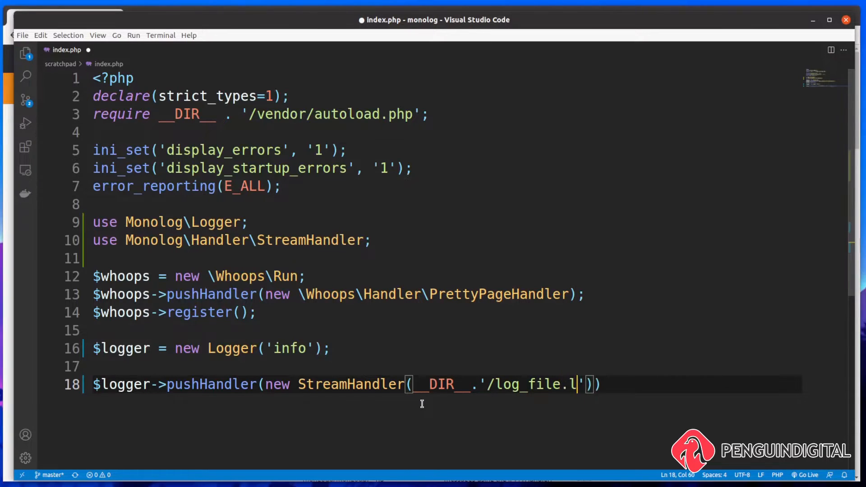
pyautogui.write('og')
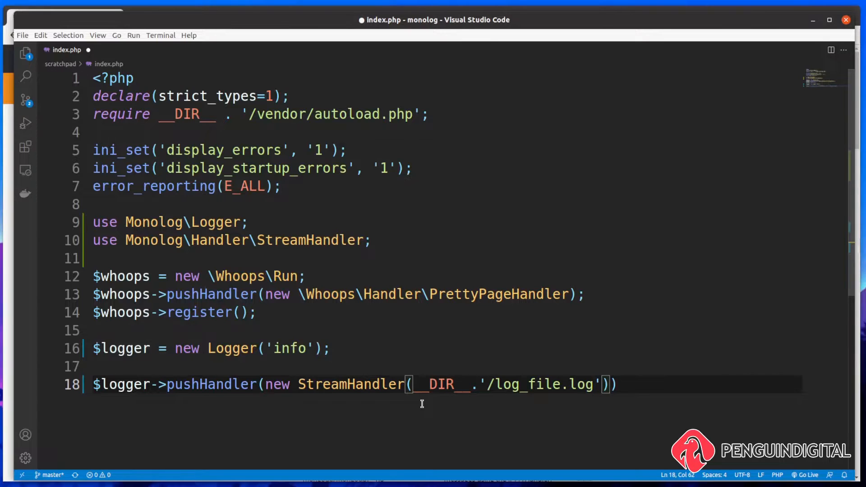
# - Set the StreamHandler's level to Logger::DEBUG
pyautogui.write(',')
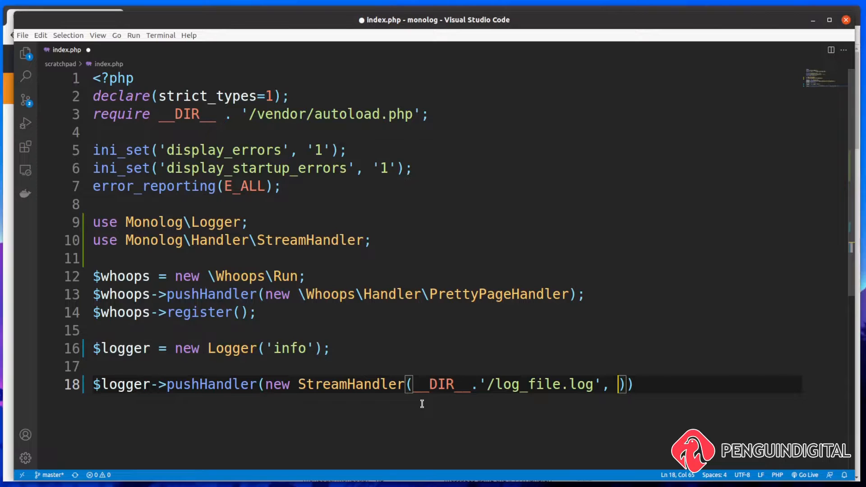
pyautogui.write('Logger')
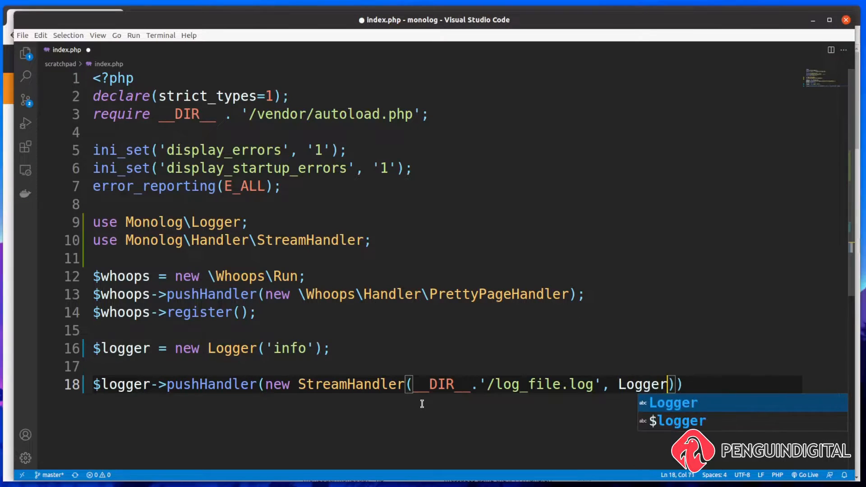
pyautogui.write('::')
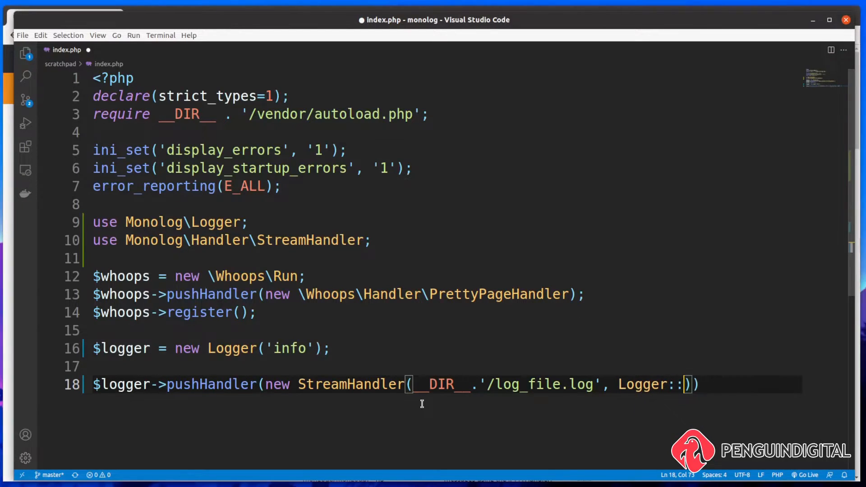
pyautogui.write('DEBUG')
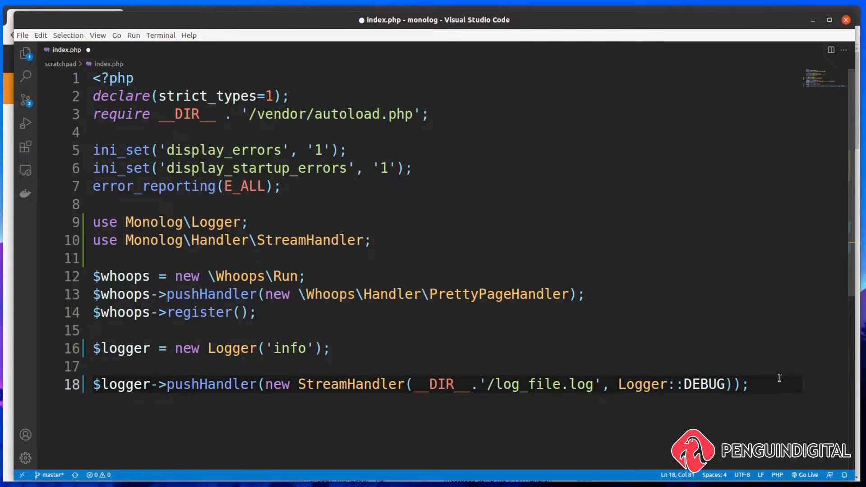
pyautogui.click(750, 385)
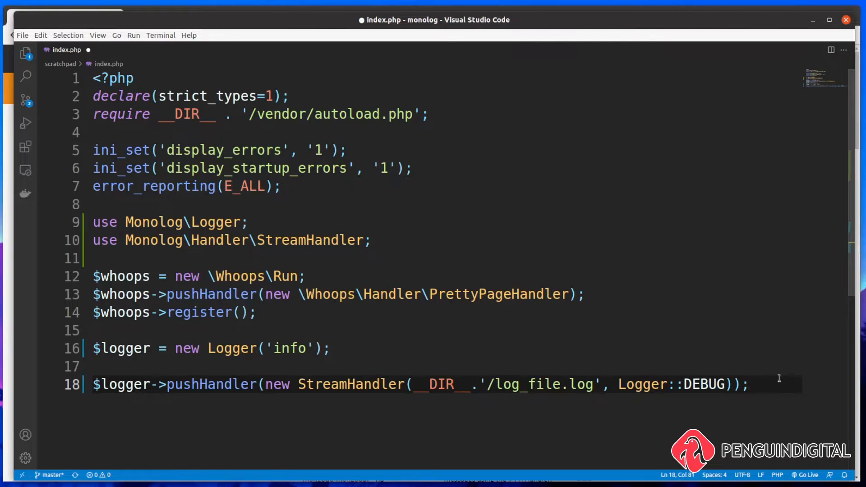
# - Add $logger->info('My first log'); to index.php and save the file
pyautogui.write('$l')
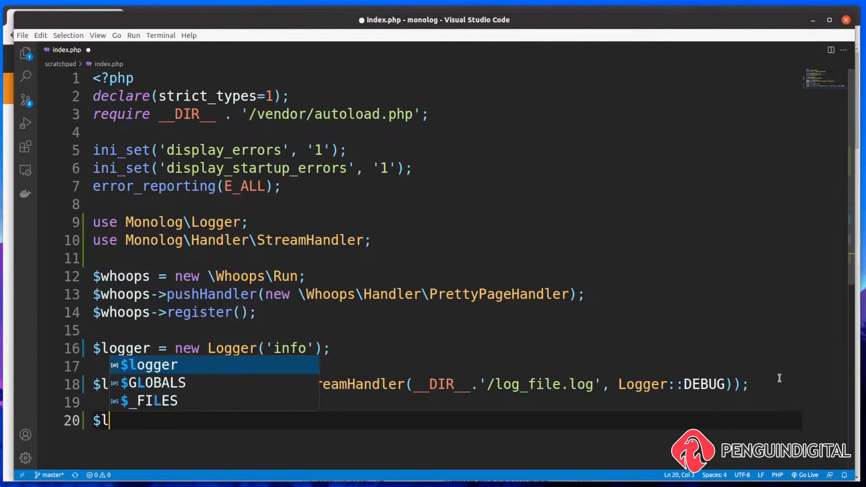
pyautogui.write('ogger->info();')
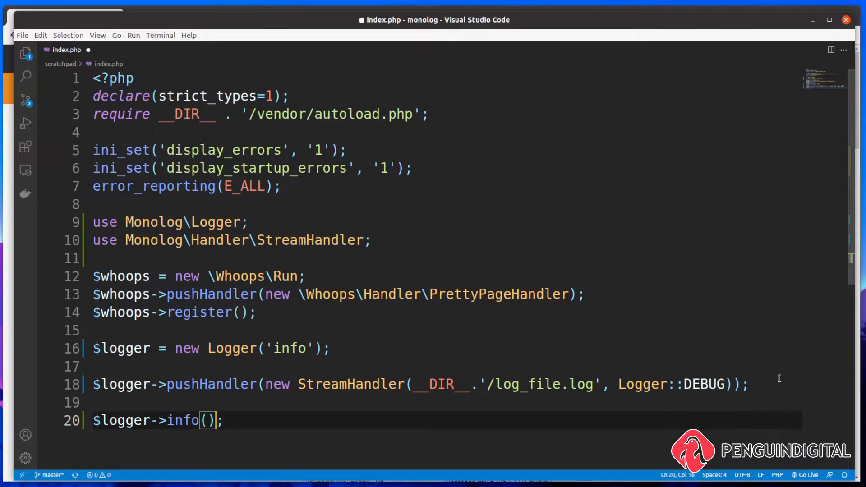
pyautogui.write("'")
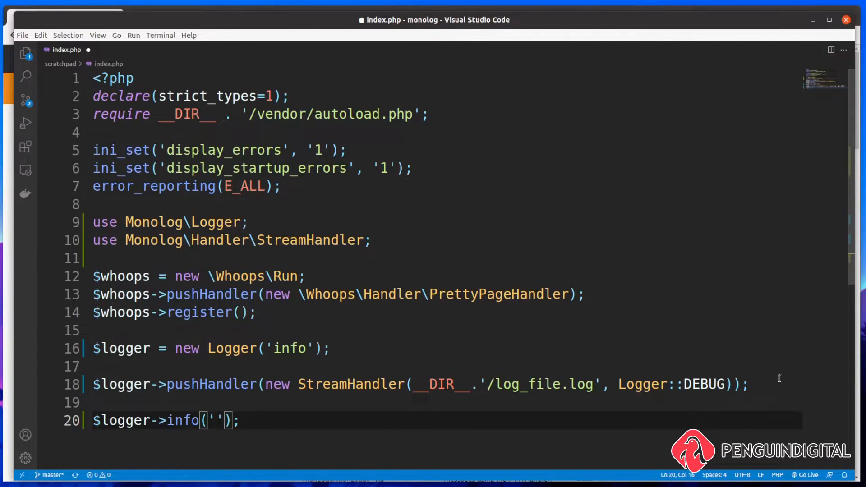
pyautogui.write('My first log')
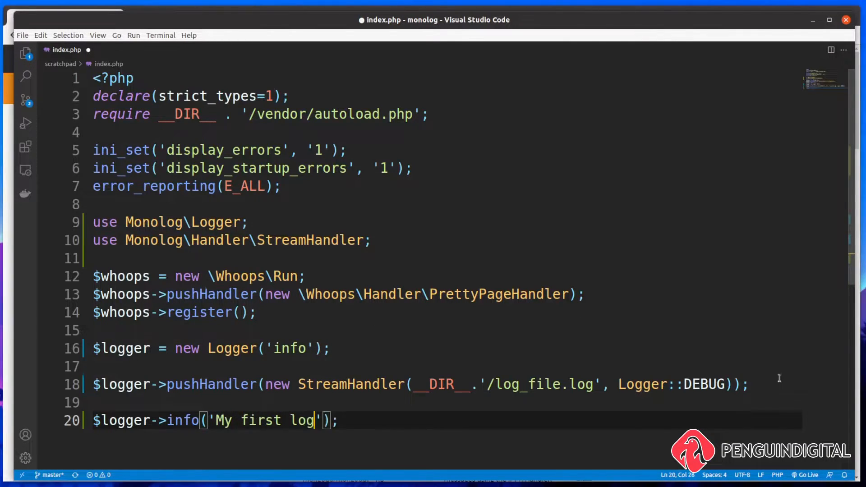
pyautogui.press('ctrl+s')
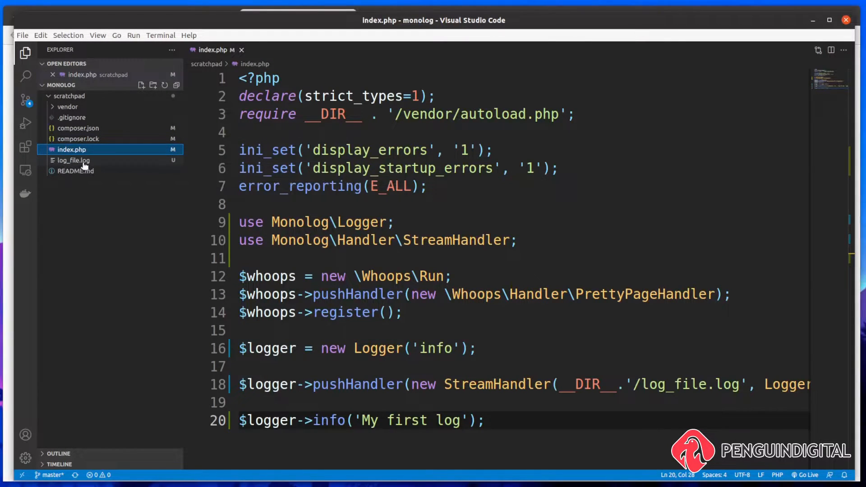
# - Open log_file.log and inspect its info.INFO 'My first log' entry
pyautogui.click(73, 160)
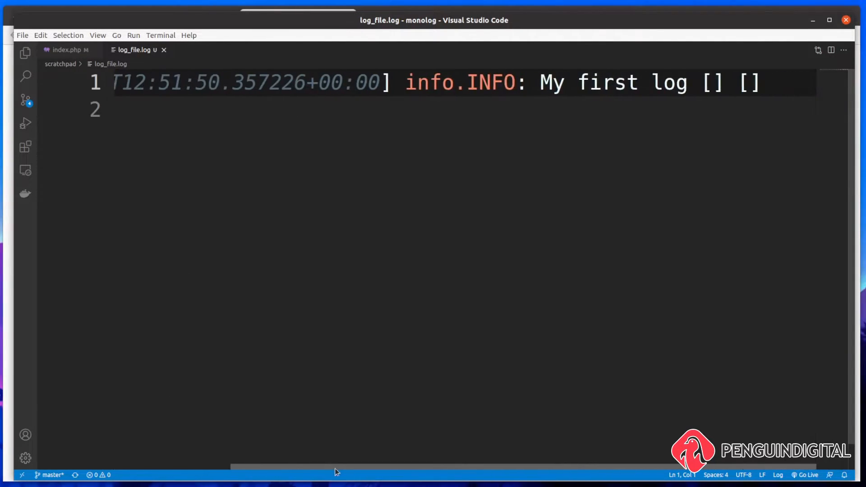
pyautogui.doubleClick(423, 83)
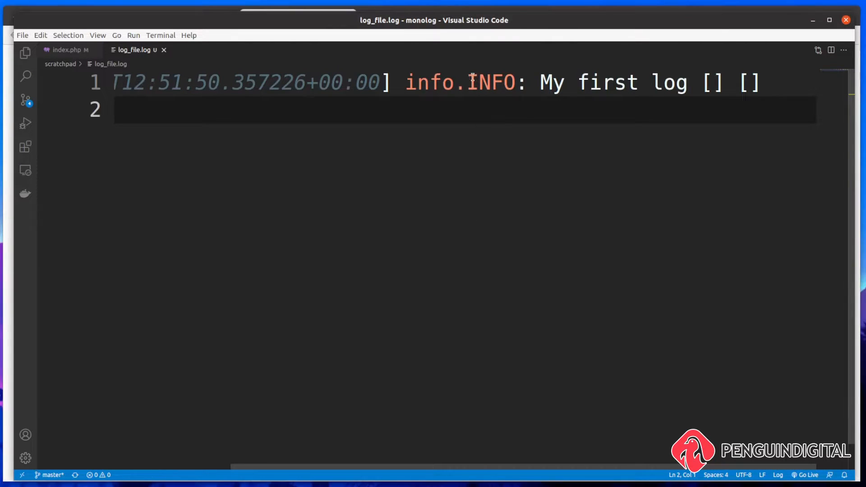
# - Back in index.php, add $logger->error('This is an error'); after the info call
pyautogui.click(66, 49)
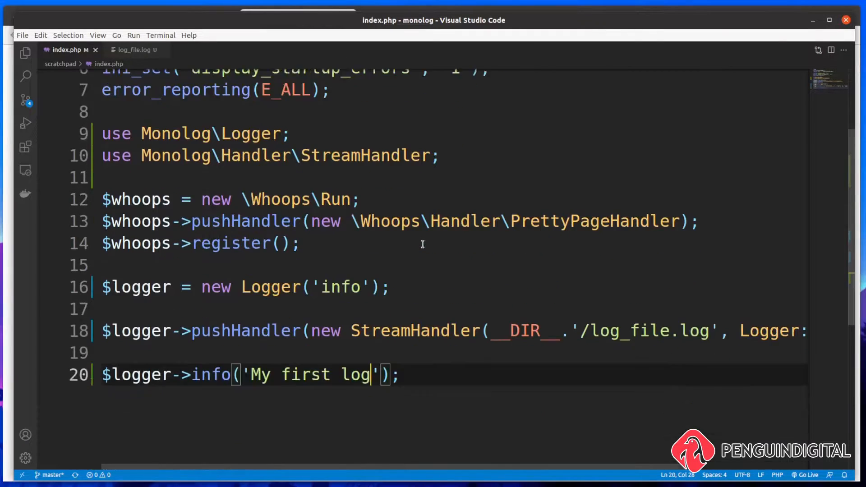
pyautogui.scroll(-3)
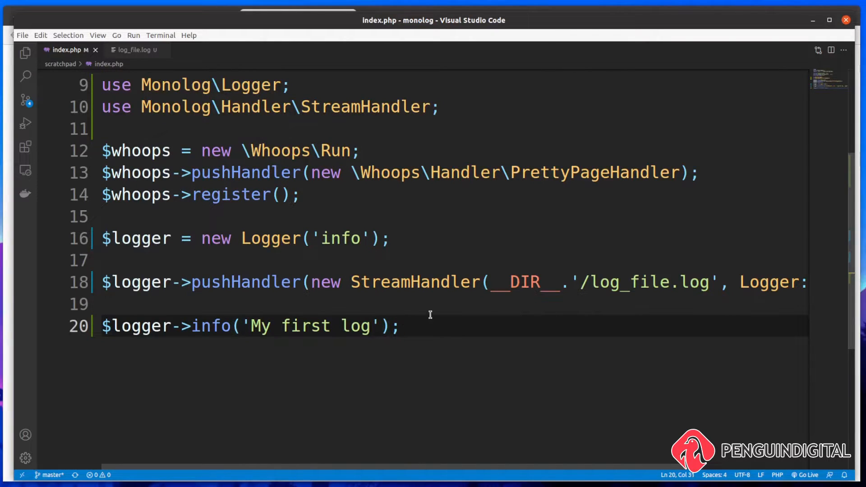
pyautogui.write('$logge')
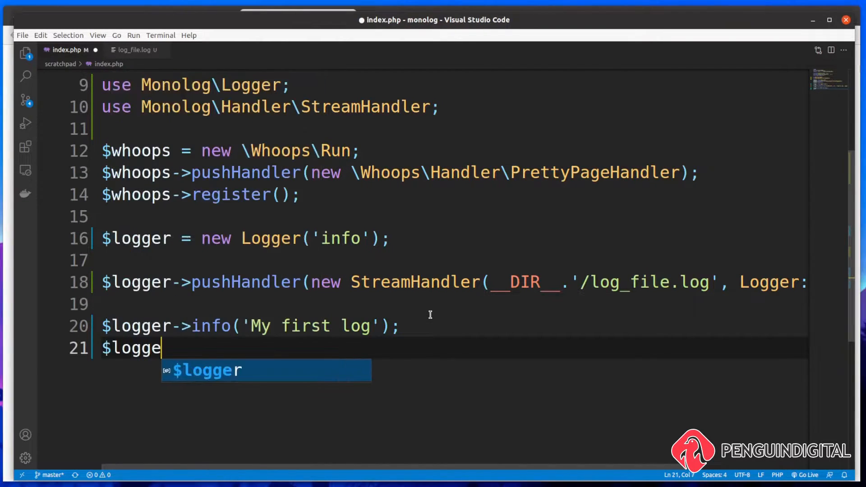
pyautogui.write('r->')
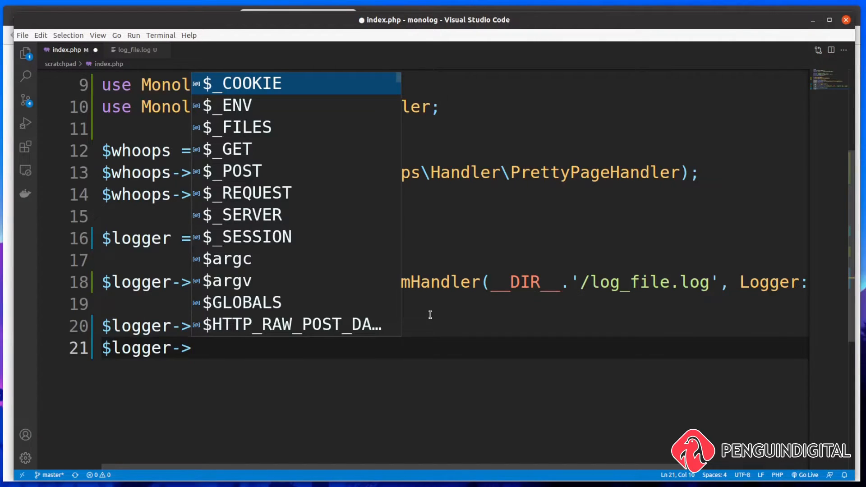
pyautogui.write('error')
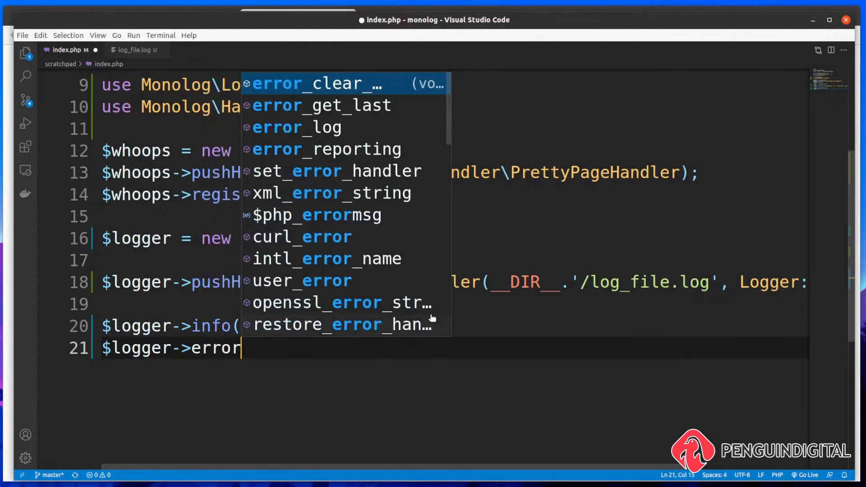
pyautogui.write("('')")
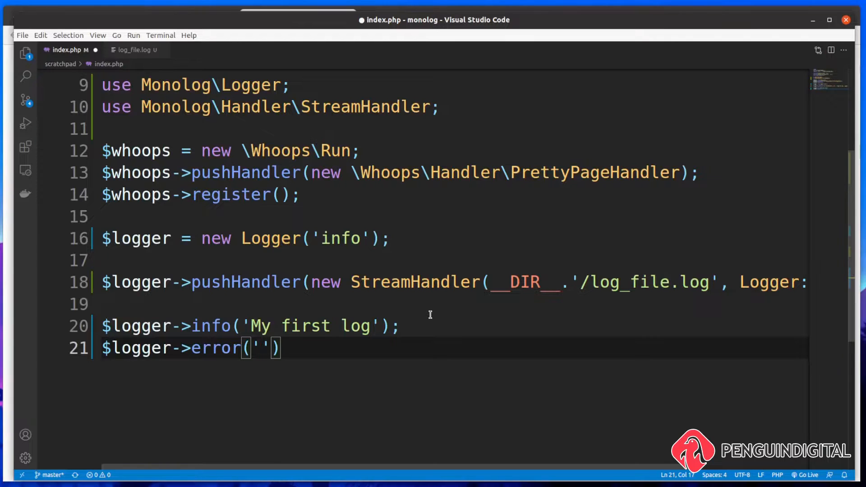
pyautogui.write('This is an error')
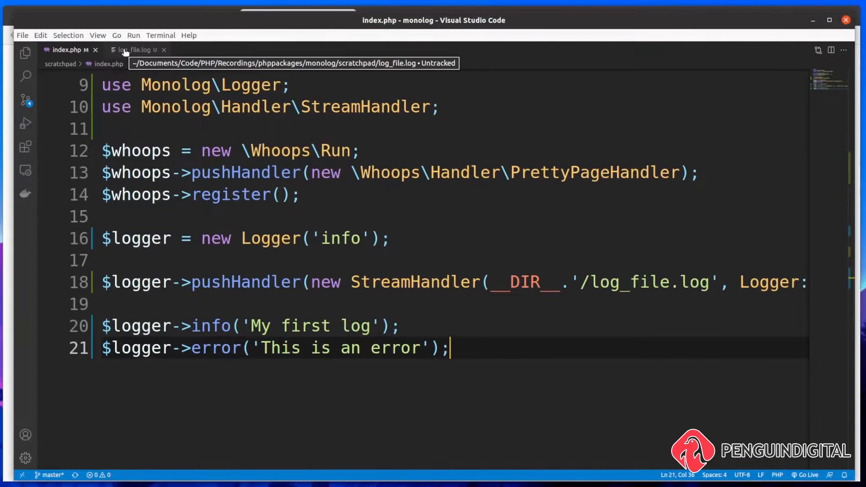
# - View log_file.log from the line starts and highlight ERROR in the third entry
pyautogui.click(133, 49)
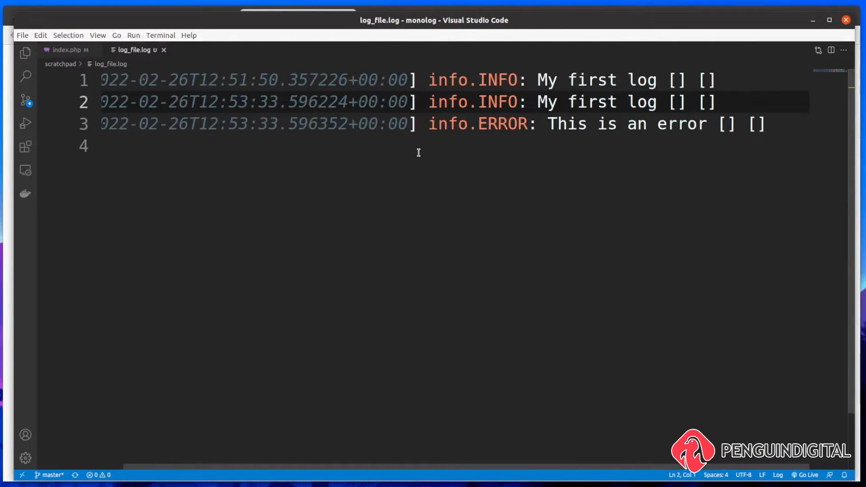
pyautogui.moveTo(527, 103); pyautogui.dragTo(716, 103)
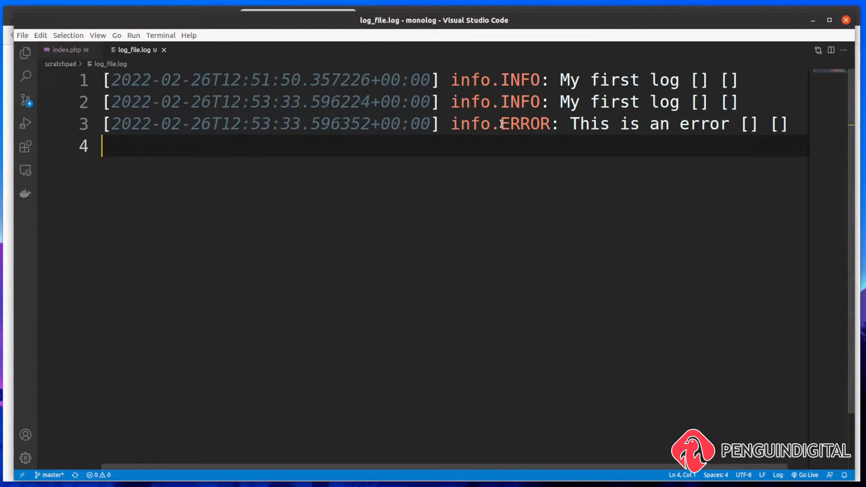
pyautogui.doubleClick(525, 124)
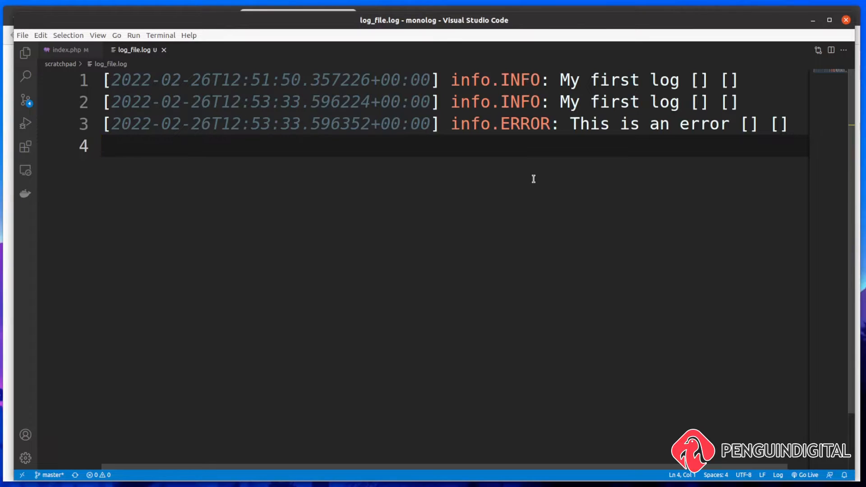
pyautogui.moveTo(521, 144)
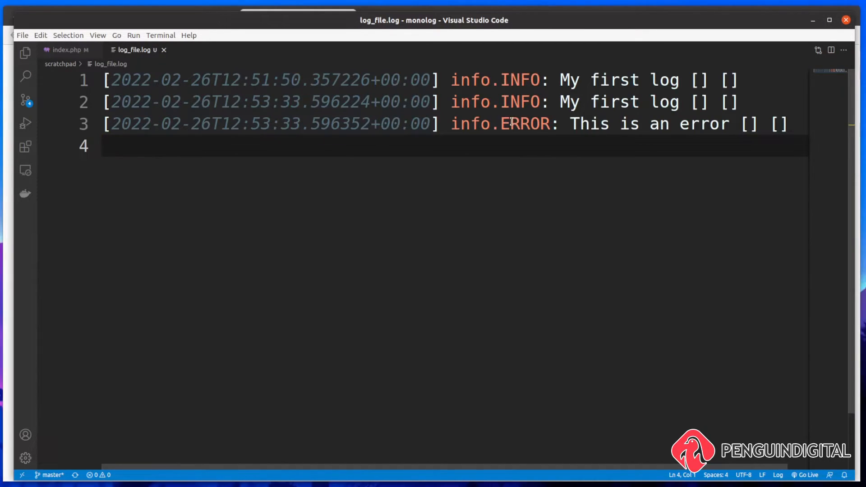
pyautogui.doubleClick(525, 123)
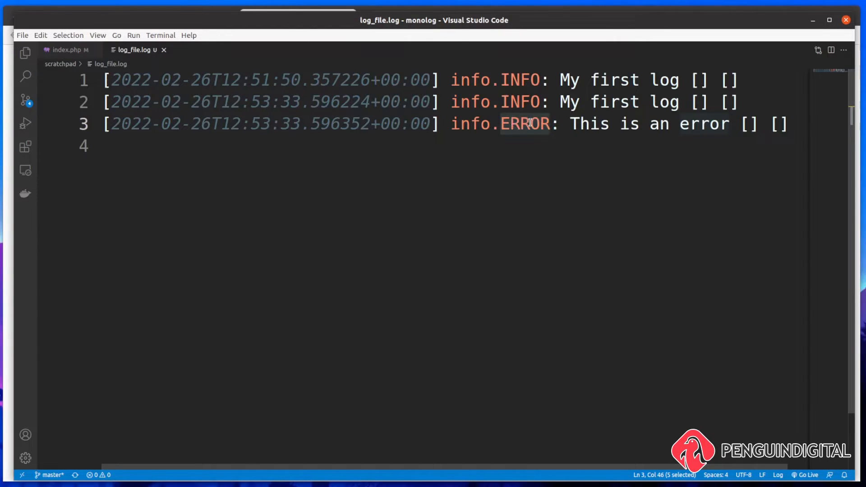
pyautogui.click(67, 50)
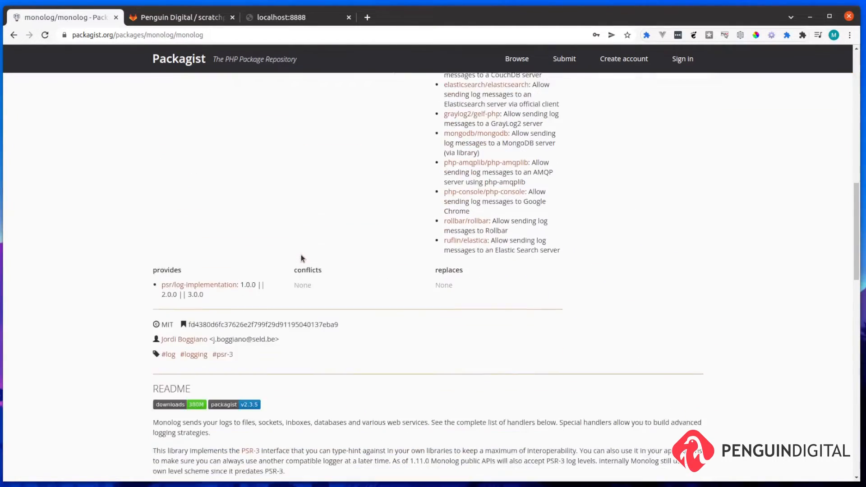
# - Open Monolog's usage documentation on GitHub from Packagist and zoom in on the log levels
pyautogui.scroll(-3)
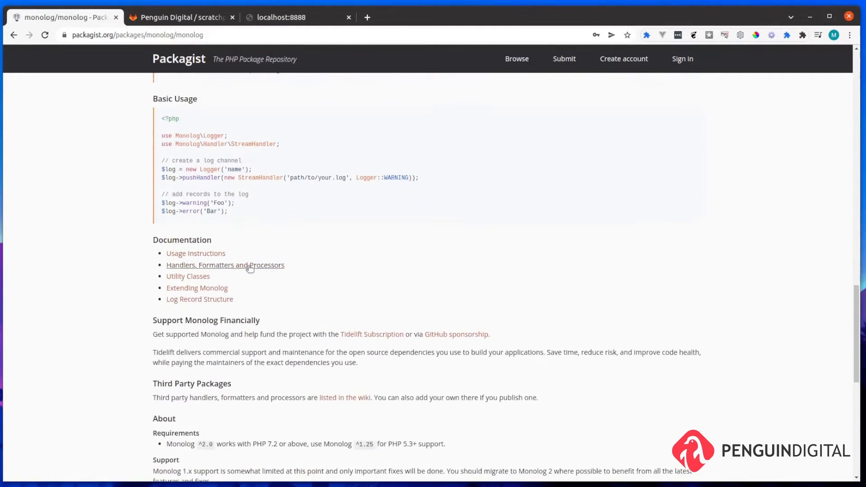
pyautogui.click(195, 253)
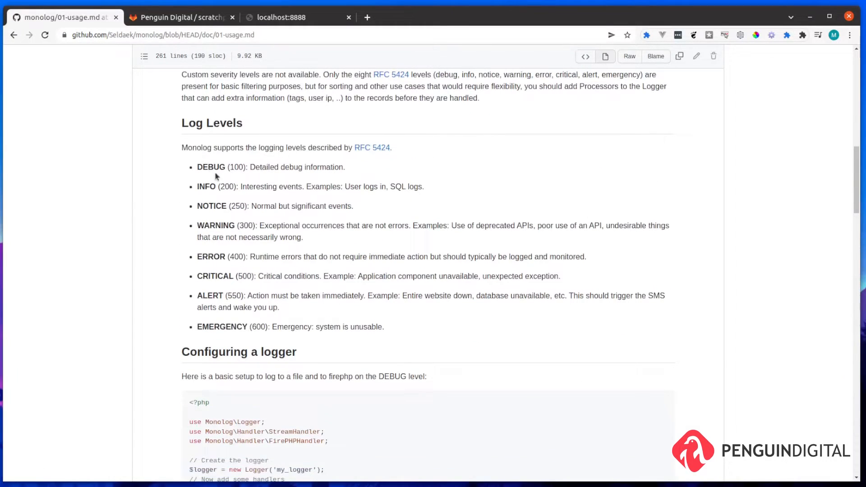
pyautogui.press('ctrl+plus')
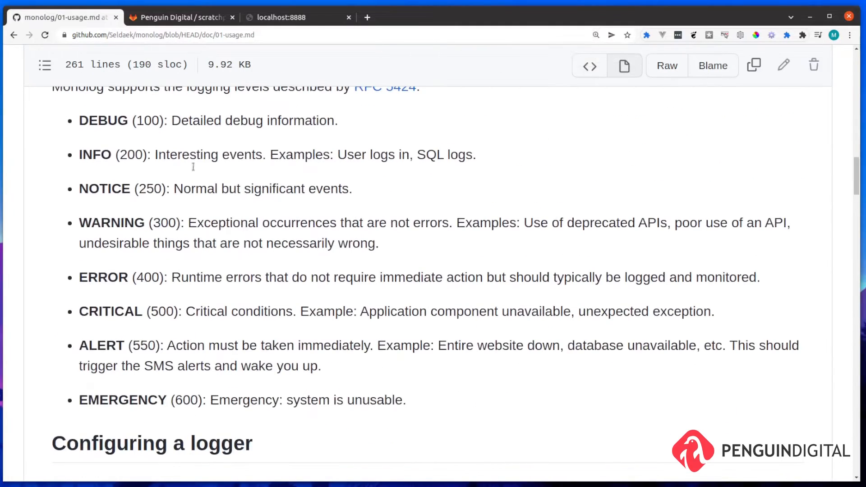
pyautogui.moveTo(114, 155)
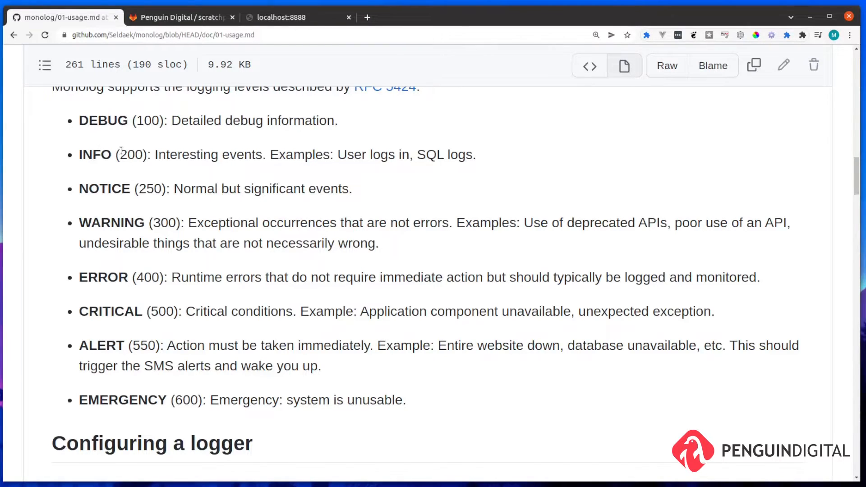
pyautogui.moveTo(87, 118)
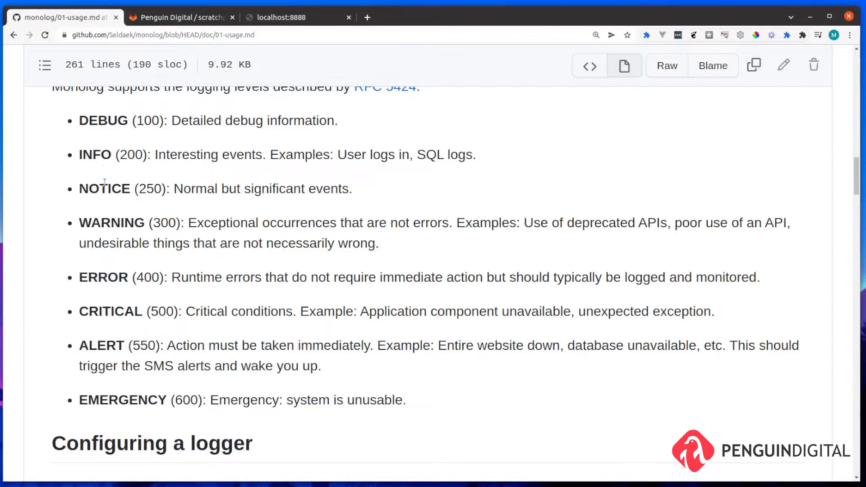
pyautogui.moveTo(109, 322)
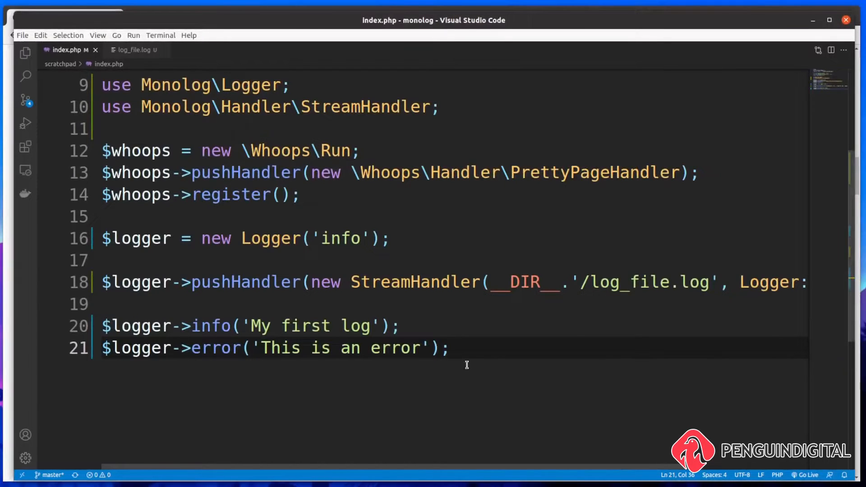
# - Add the context array ['username' => 'Mark'] to the $logger->error call in index.php
pyautogui.click(430, 348)
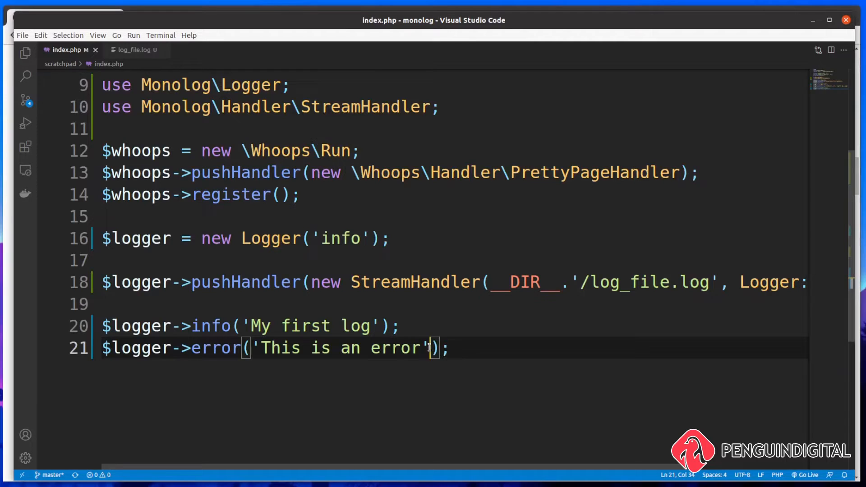
pyautogui.write(',')
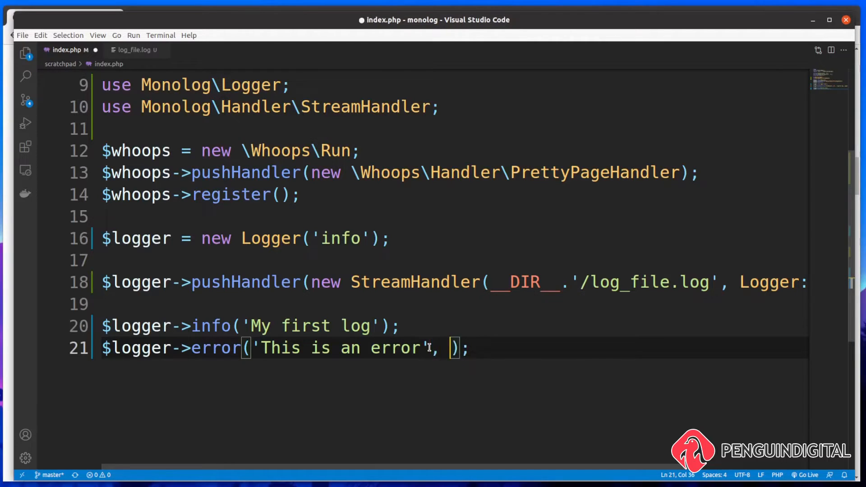
pyautogui.write('[')
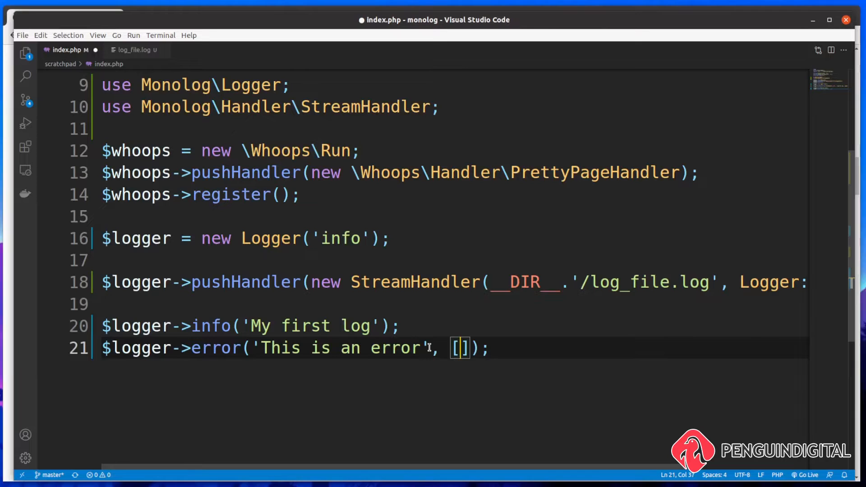
pyautogui.write("'username' => '")
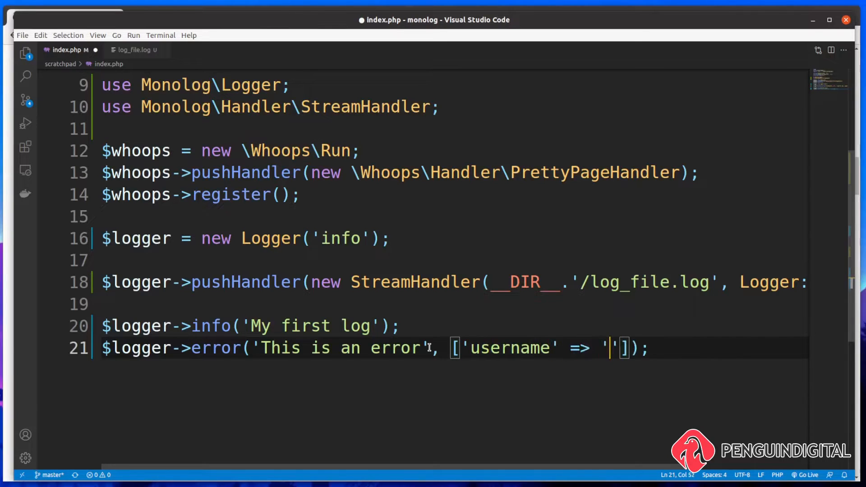
pyautogui.write('Mark')
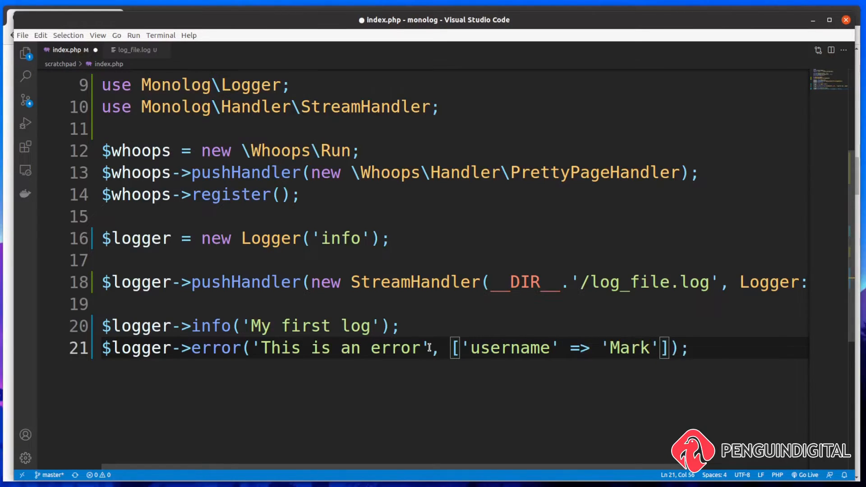
pyautogui.moveTo(452, 348); pyautogui.dragTo(668, 347)
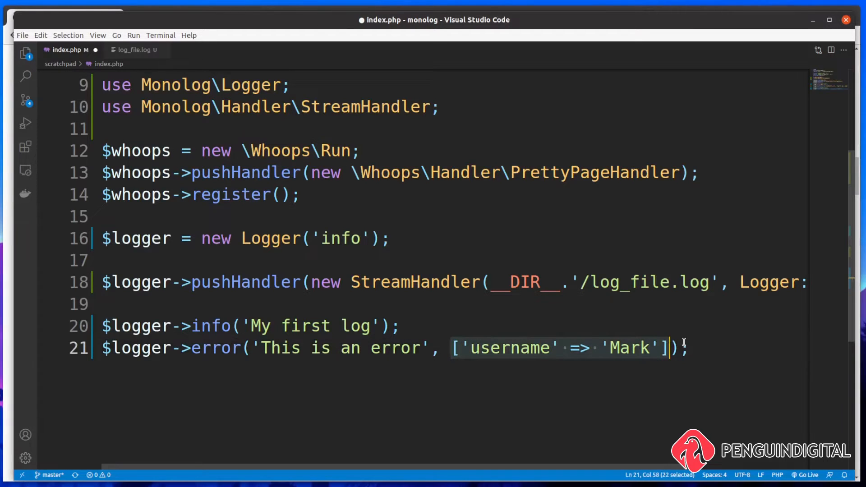
pyautogui.click(135, 50)
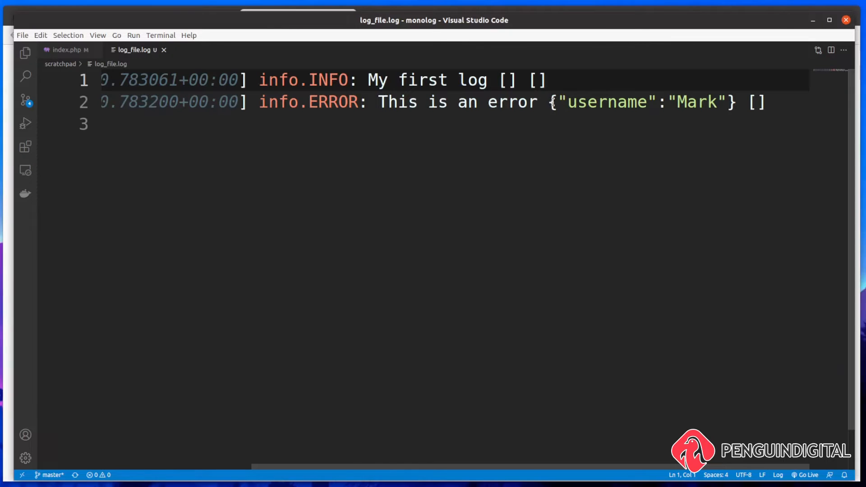
# - Highlight the {"username":"Mark"} context in log_file.log's ERROR entry
pyautogui.moveTo(550, 101); pyautogui.dragTo(736, 102)
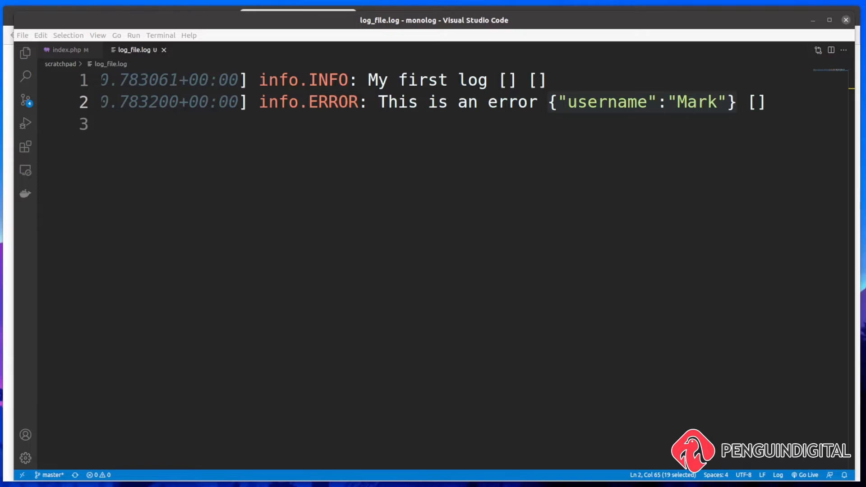
# - Duplicate the logger creation line as $loggerOrders = new Logger('orders')
pyautogui.click(66, 50)
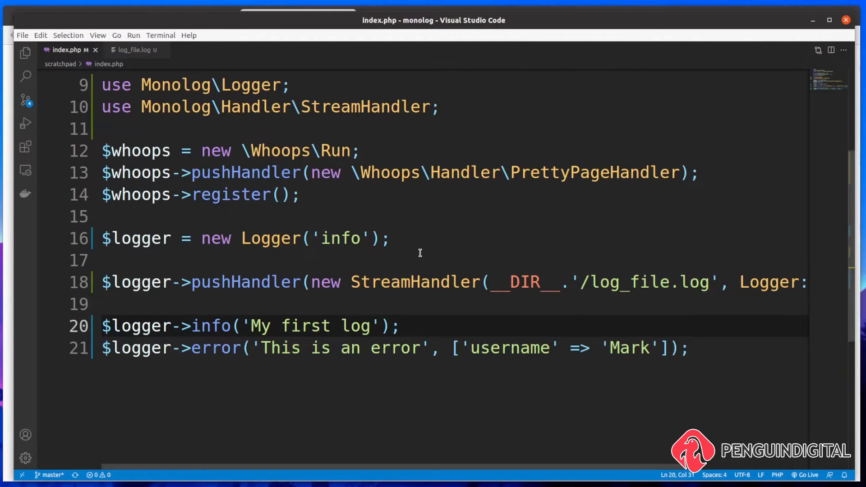
pyautogui.click(391, 238)
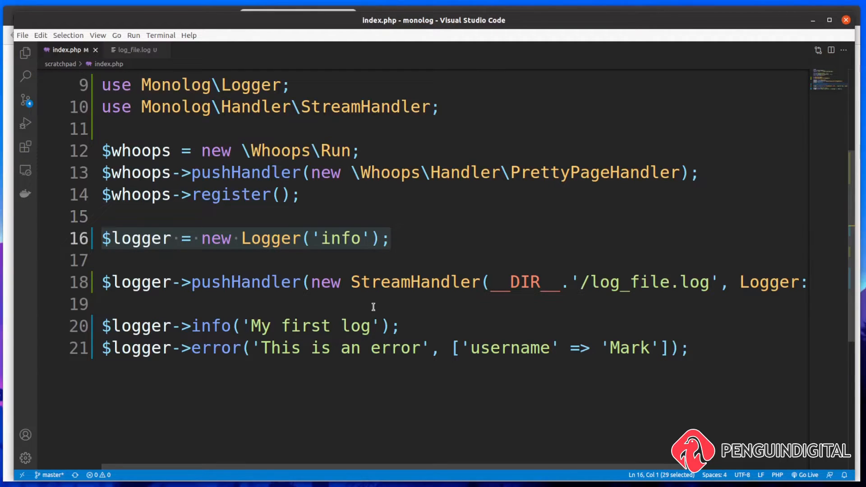
pyautogui.write("$logger = new Logger('info');")
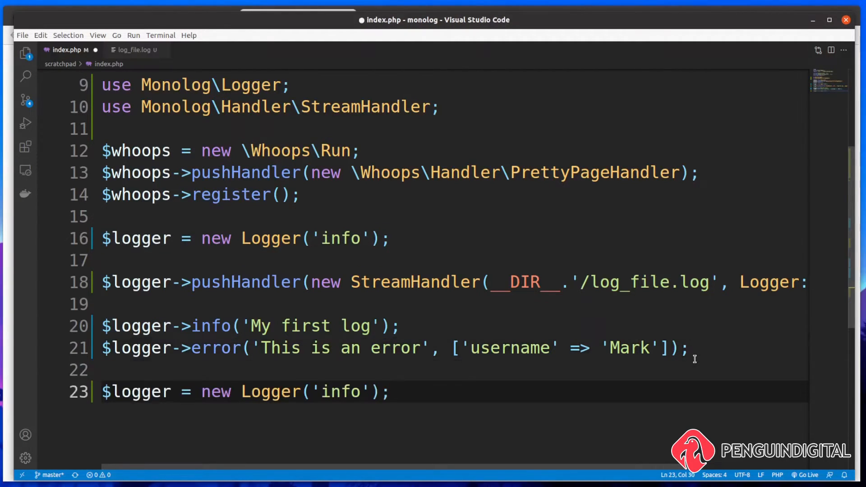
pyautogui.doubleClick(342, 392)
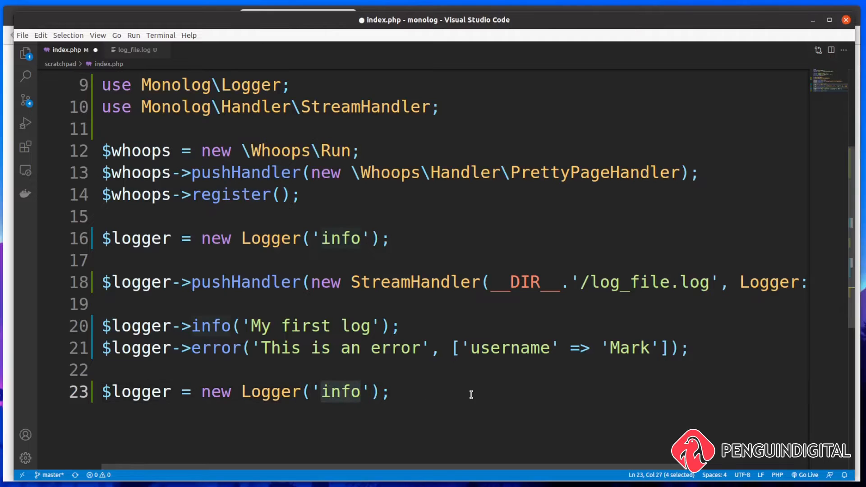
pyautogui.write('or')
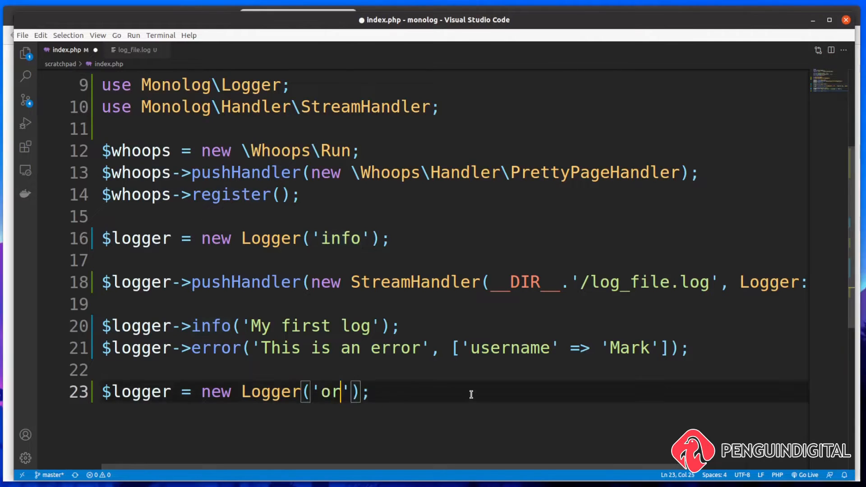
pyautogui.write('ders')
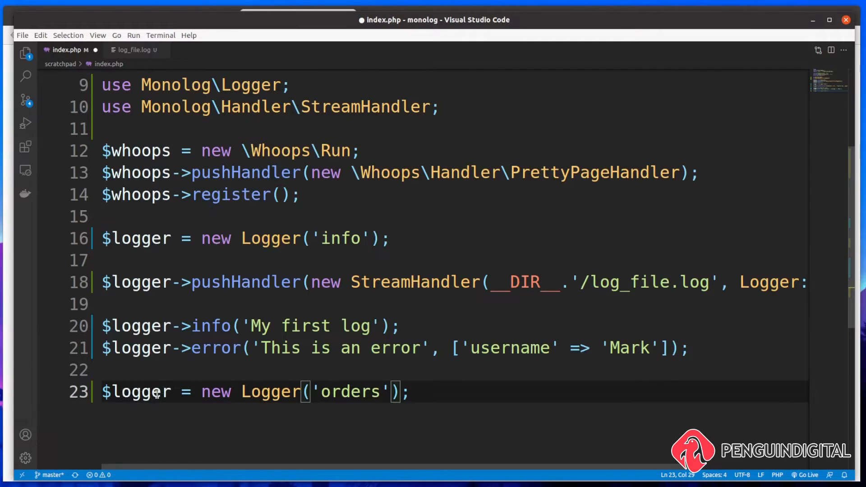
pyautogui.write('Orders')
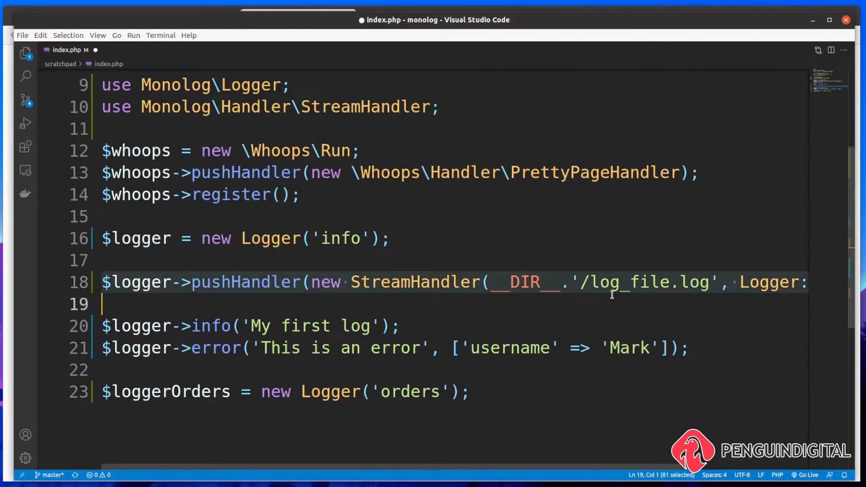
# - Add a pushHandler for $loggerOrders with a StreamHandler writing to __DIR__.'/log_file.log'
pyautogui.click(456, 391)
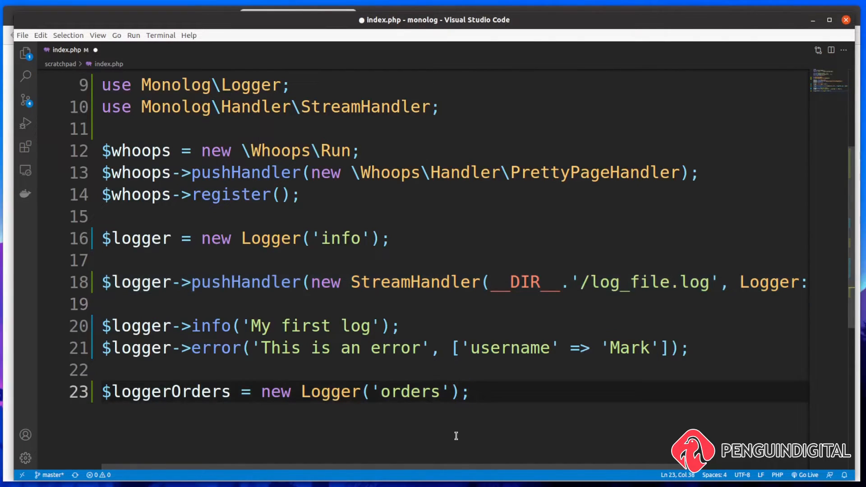
pyautogui.write("$logger->pushHandler(new StreamHandler(__DIR__.'/log_file.log', Logger:")
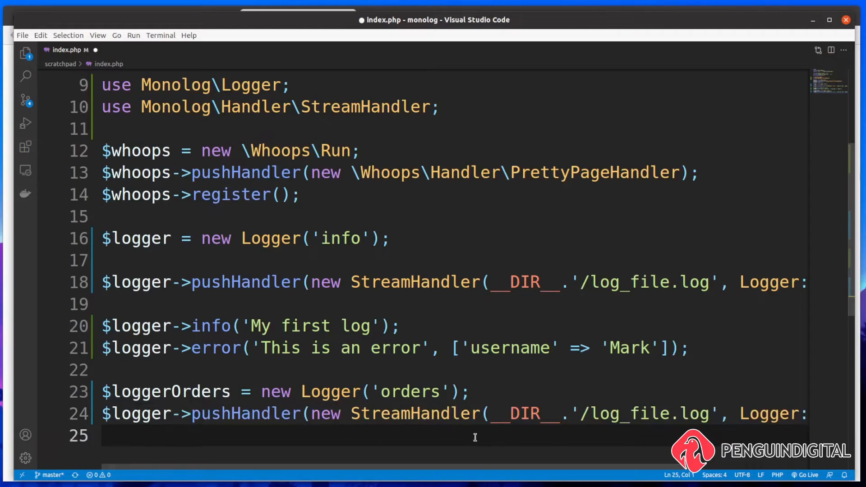
pyautogui.moveTo(428, 378)
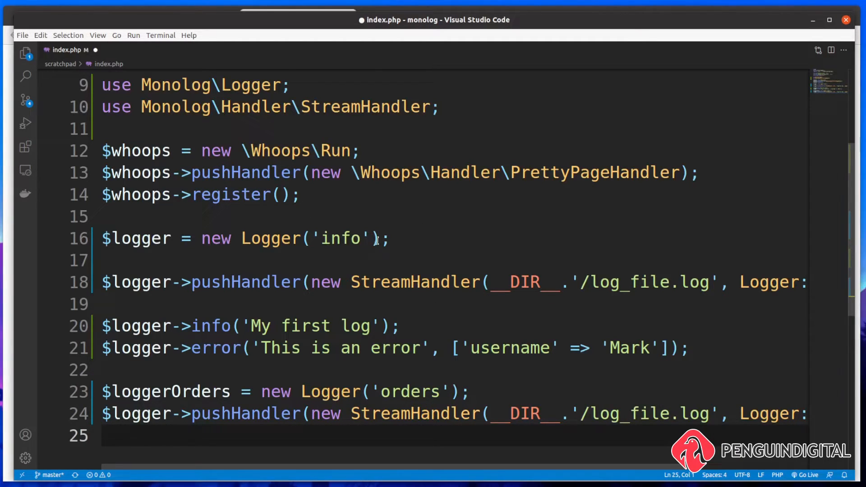
pyautogui.doubleClick(341, 238)
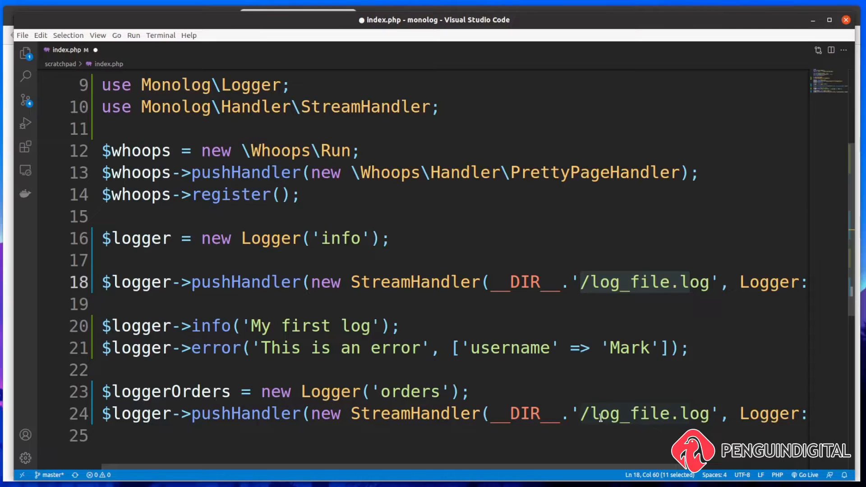
pyautogui.click(467, 391)
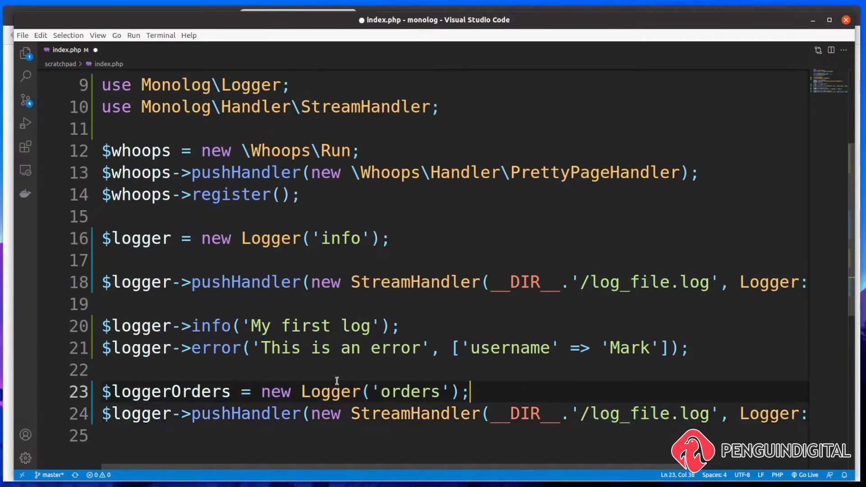
pyautogui.click(174, 414)
pyautogui.write('Orders')
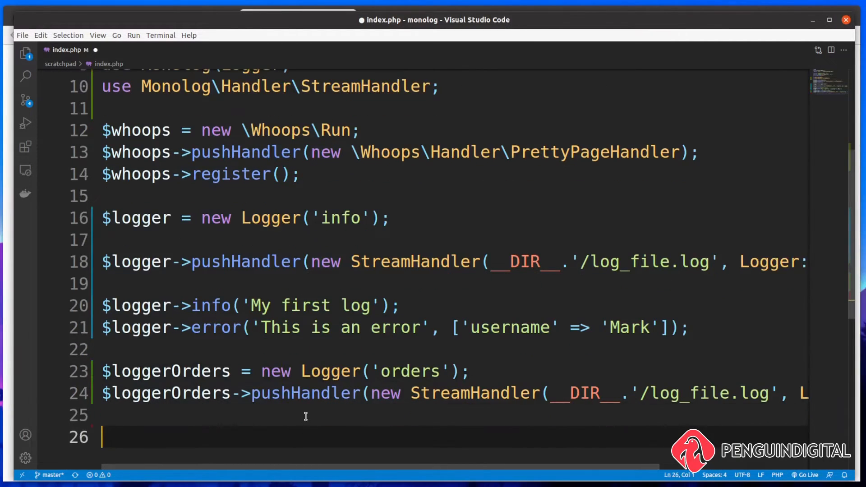
# - Write $loggerOrders->warning('Order has no address'); on line 26 with autocomplete
pyautogui.write('$log')
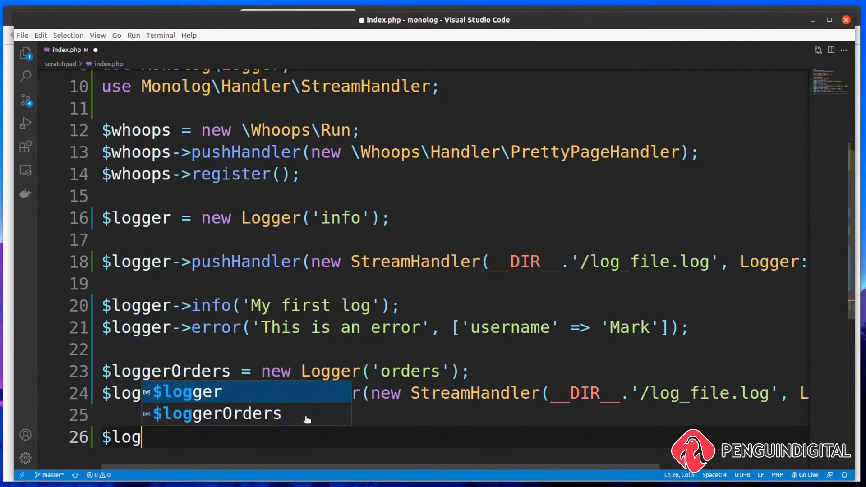
pyautogui.click(216, 414)
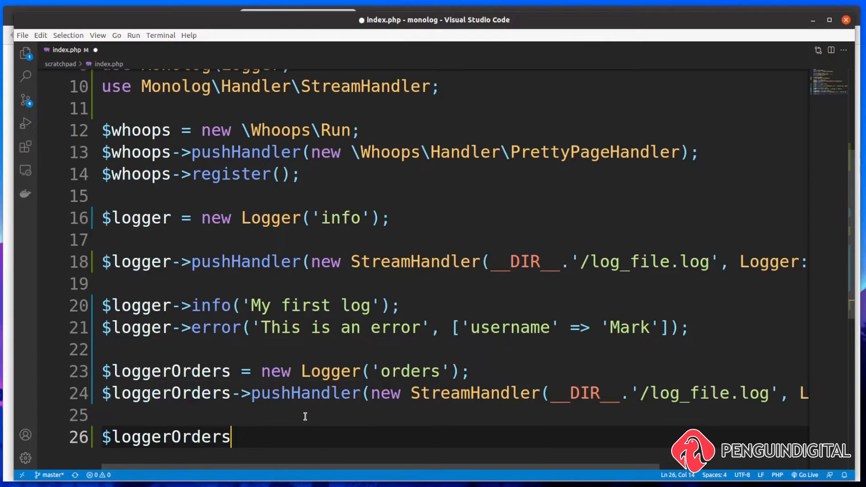
pyautogui.write("->warning('")
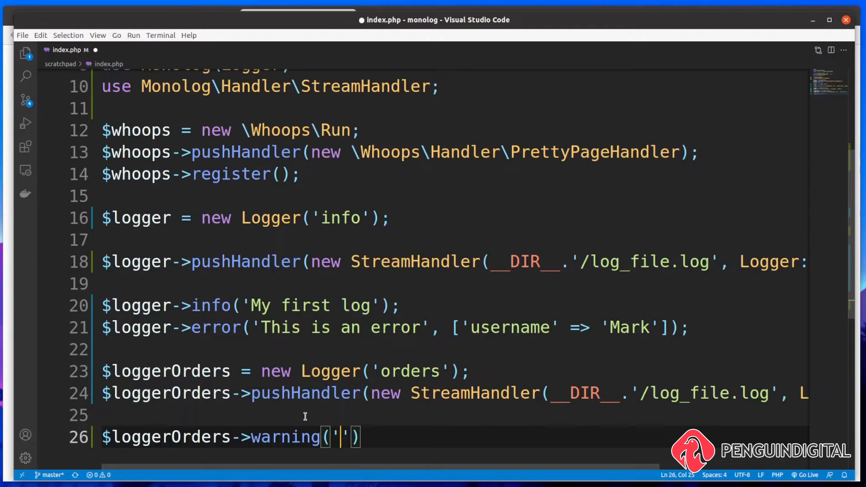
pyautogui.write('Order has no')
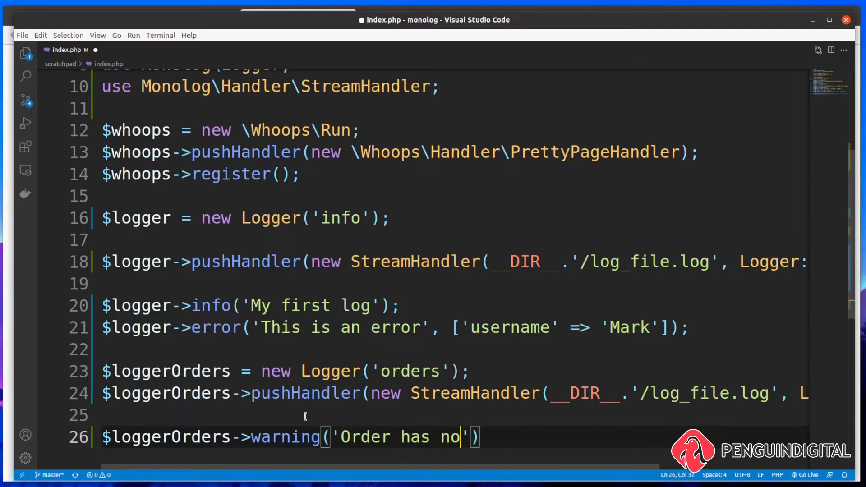
pyautogui.write('address')
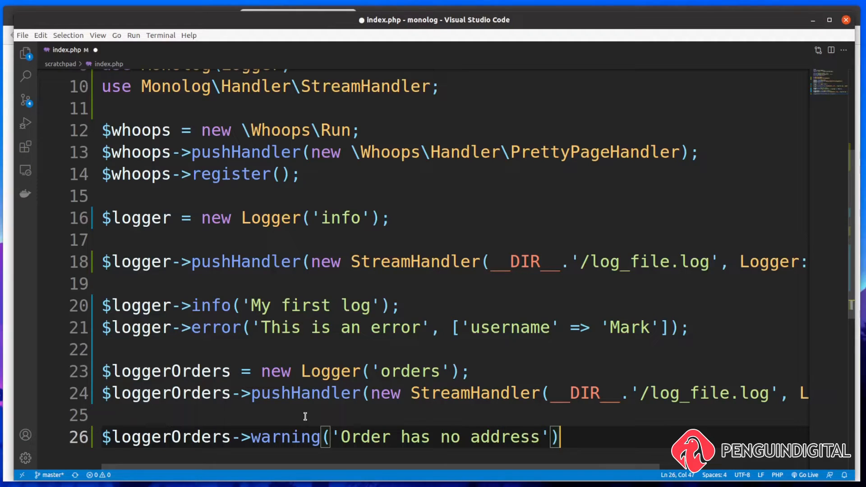
pyautogui.write(';')
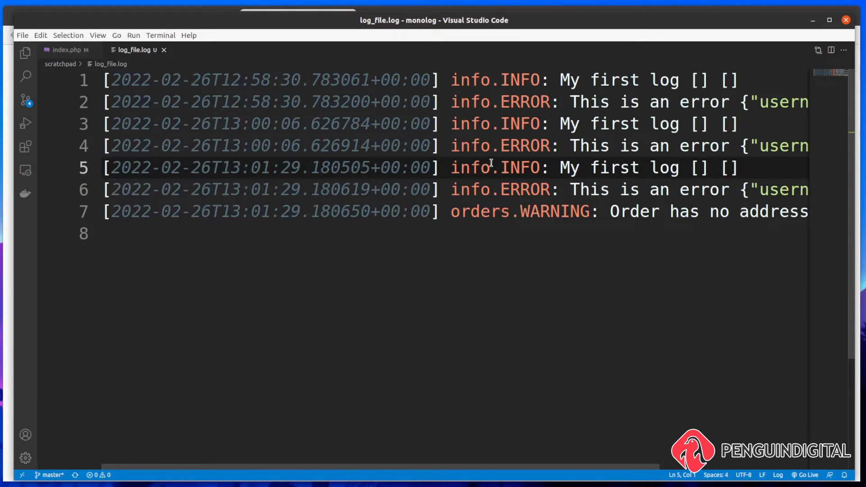
pyautogui.moveTo(469, 177)
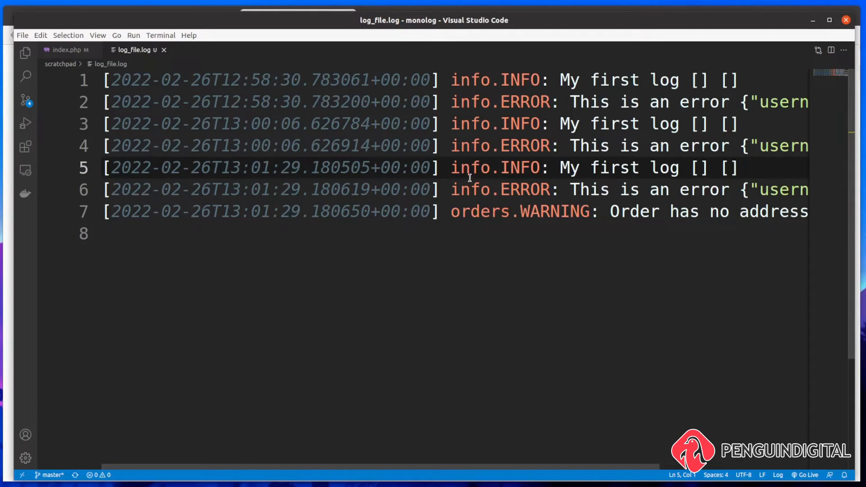
# - Inspect the orders.WARNING 'Order has no address' entry in log_file.log, then return to index.php
pyautogui.doubleClick(479, 212)
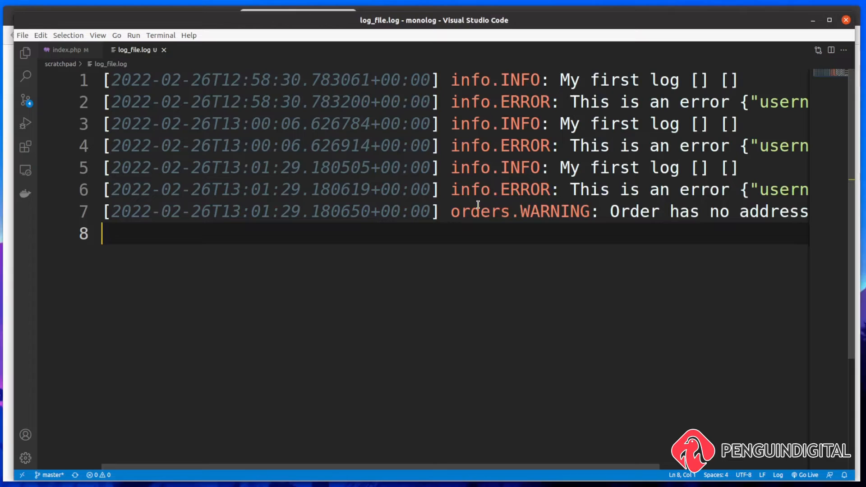
pyautogui.moveTo(471, 238)
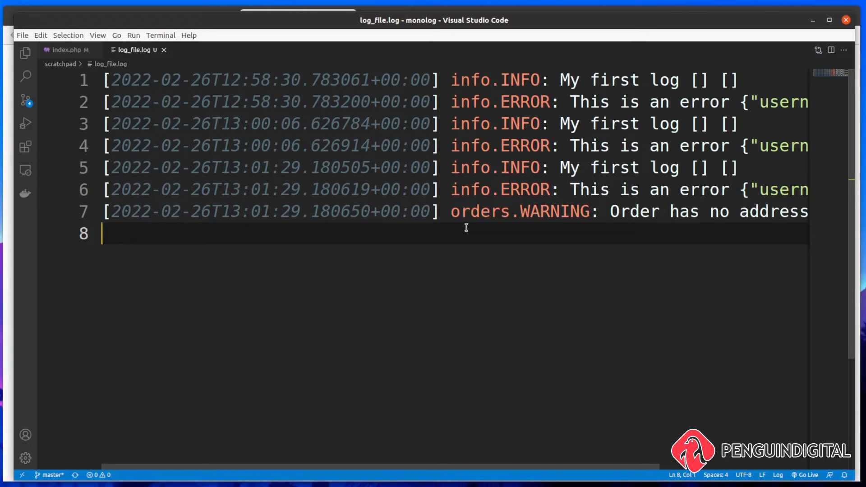
pyautogui.click(67, 49)
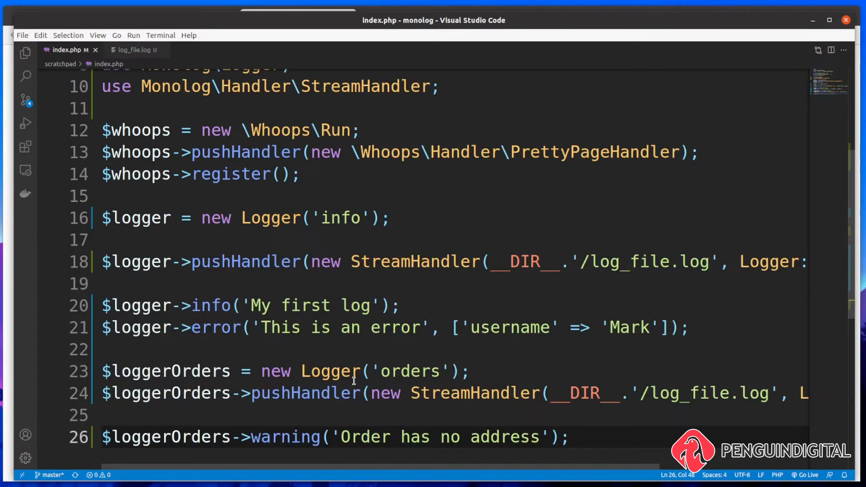
# - Point out the pushHandler call on line 24 and switch back to Monolog's GitHub docs
pyautogui.doubleClick(306, 393)
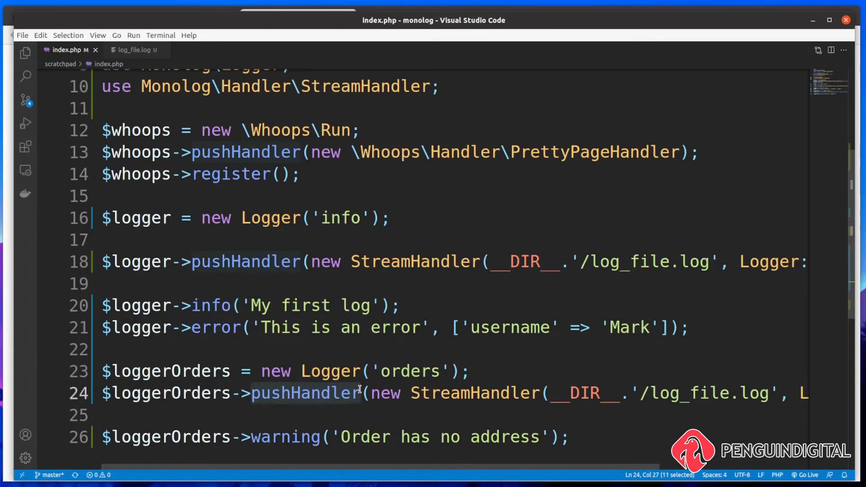
pyautogui.click(475, 371)
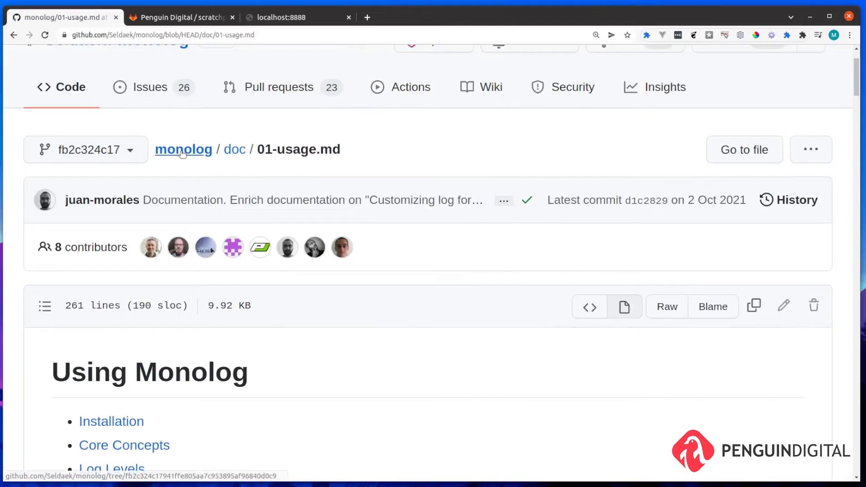
# - Go from the monolog repository README to the Handlers, Formatters and Processors page
pyautogui.click(183, 149)
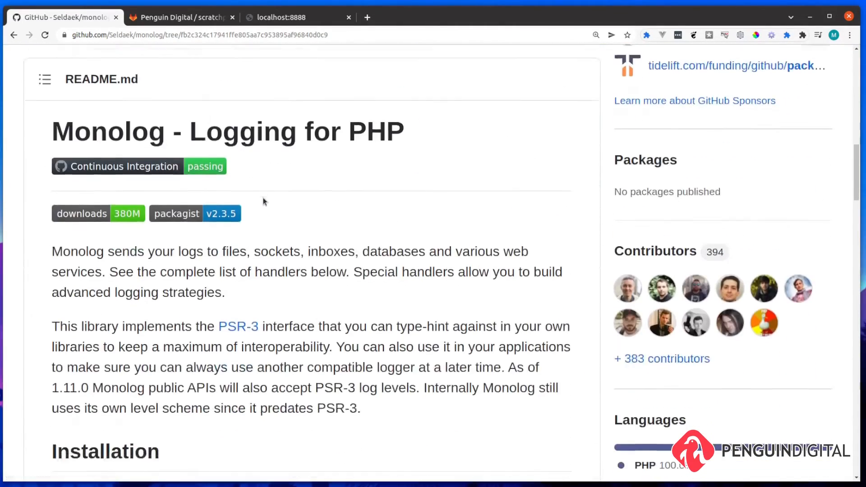
pyautogui.scroll(-3)
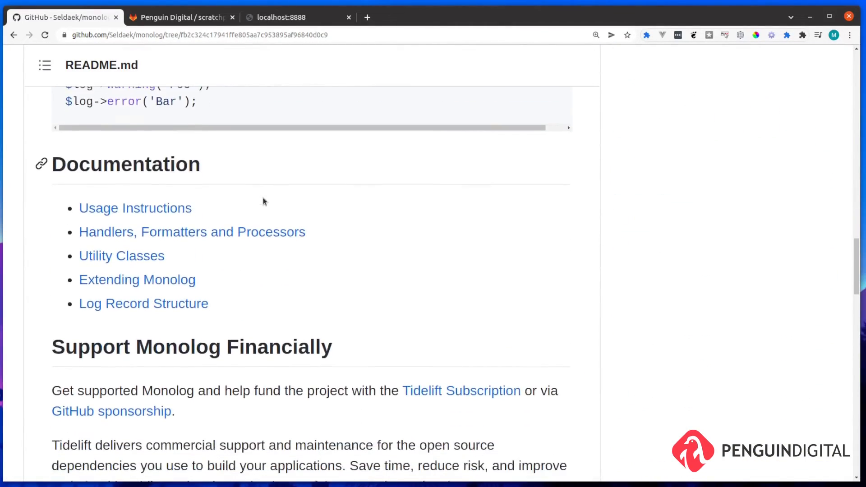
pyautogui.click(192, 231)
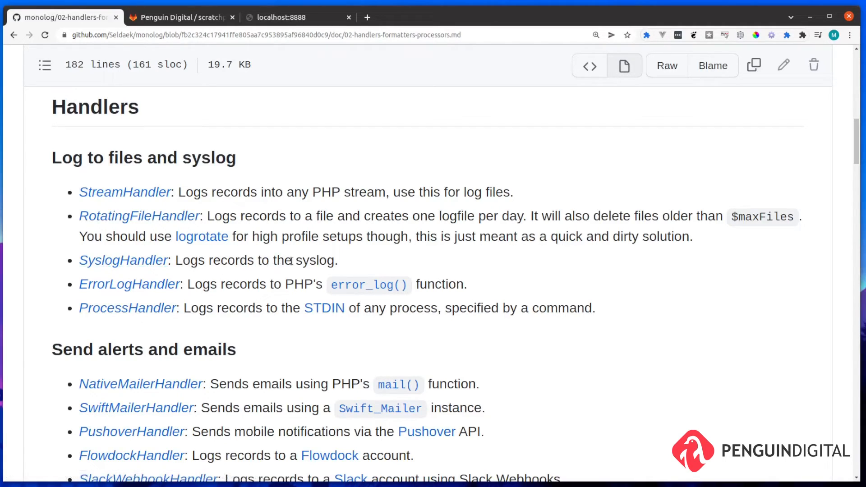
pyautogui.moveTo(383, 260)
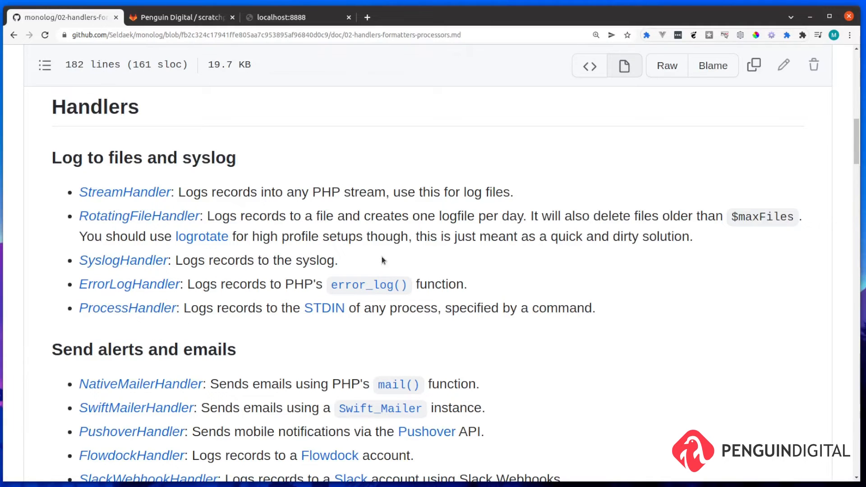
# - Scroll the handler list past the alert, networked and development sections to the database handlers
pyautogui.scroll(-3)
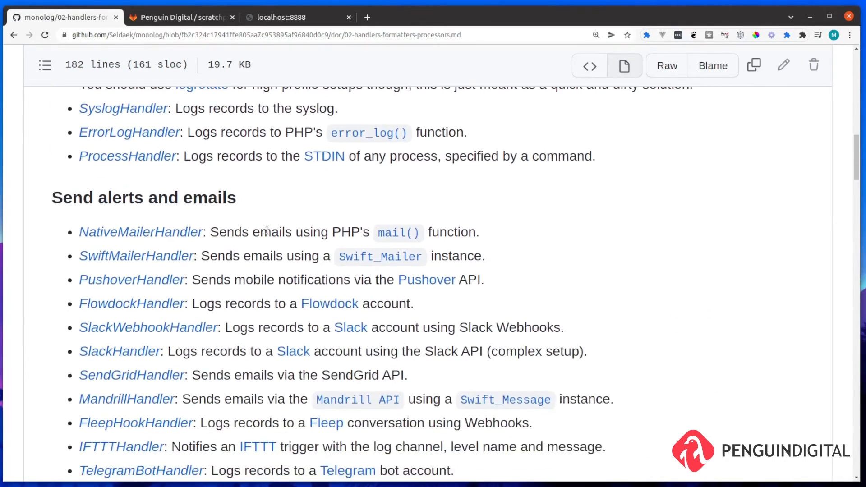
pyautogui.scroll(-3)
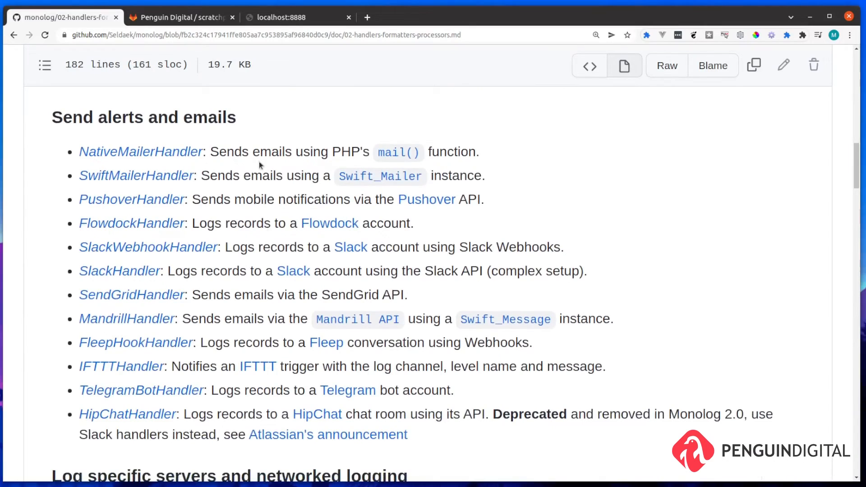
pyautogui.moveTo(237, 181)
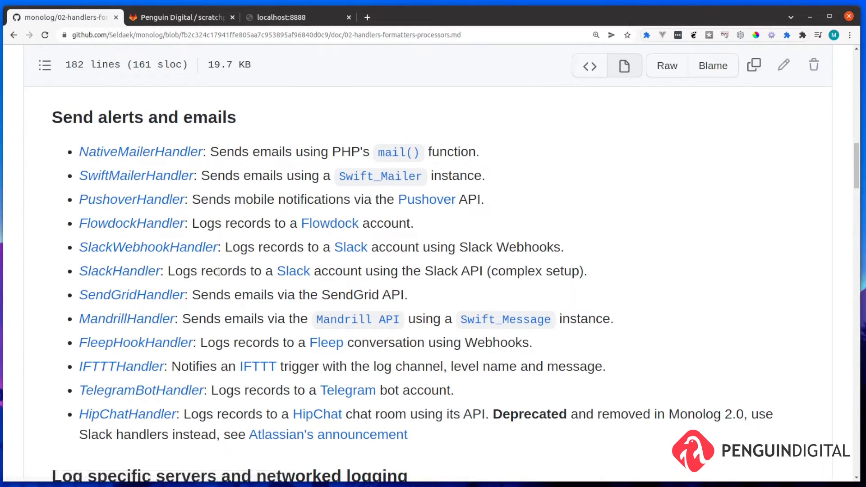
pyautogui.moveTo(243, 390)
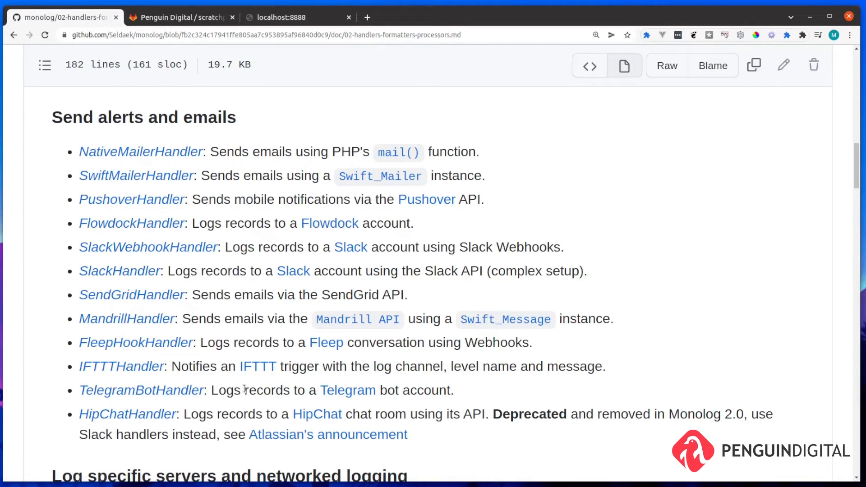
pyautogui.scroll(-3)
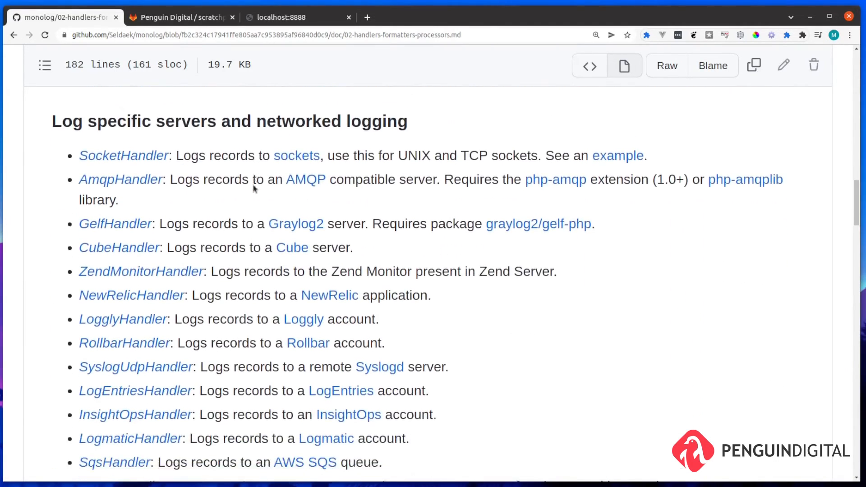
pyautogui.scroll(-3)
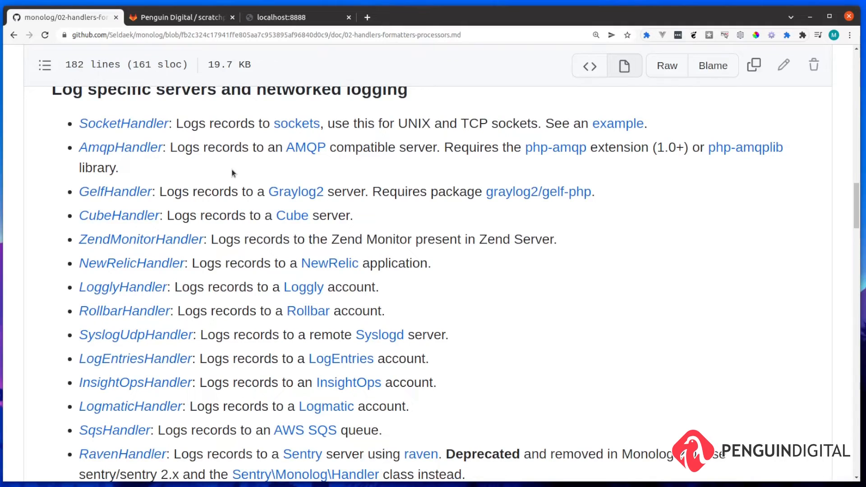
pyautogui.moveTo(196, 259)
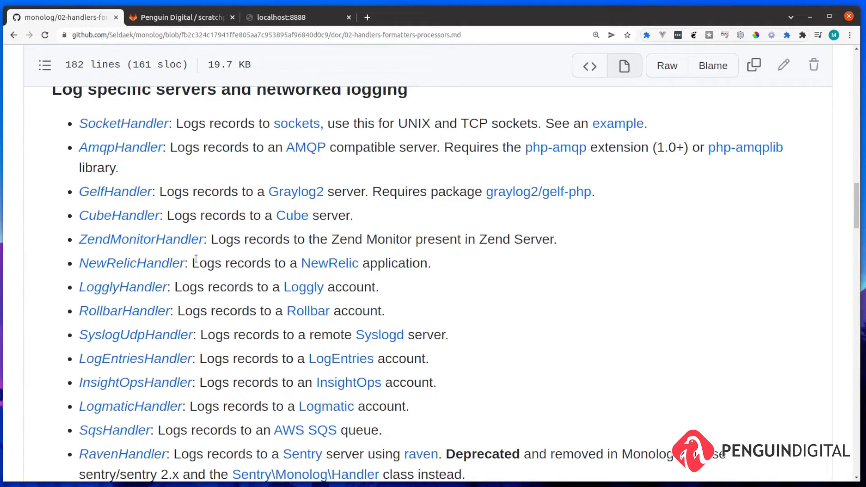
pyautogui.moveTo(245, 285)
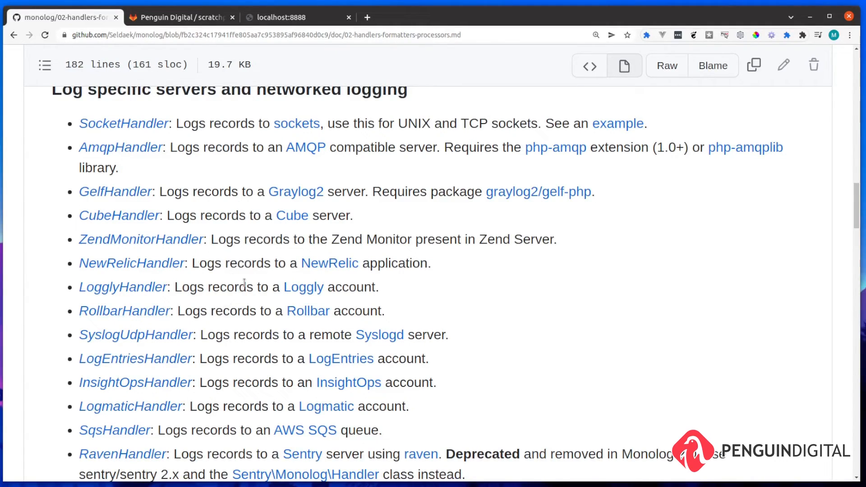
pyautogui.scroll(-3)
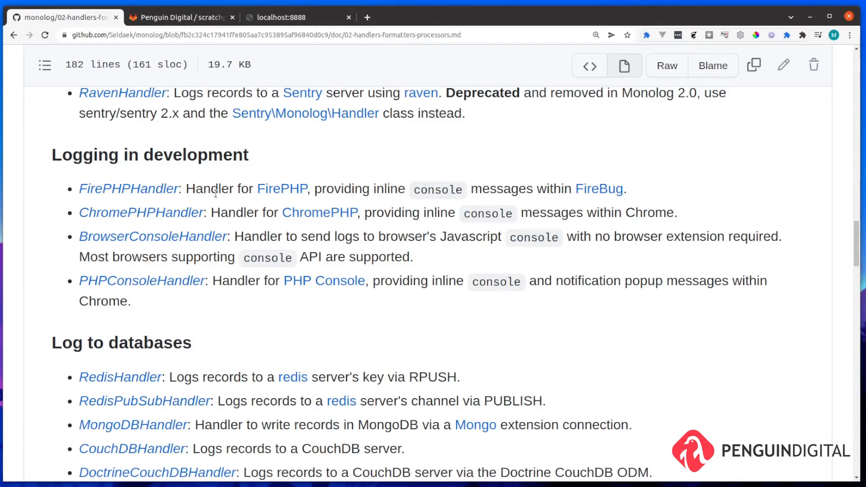
pyautogui.scroll(-3)
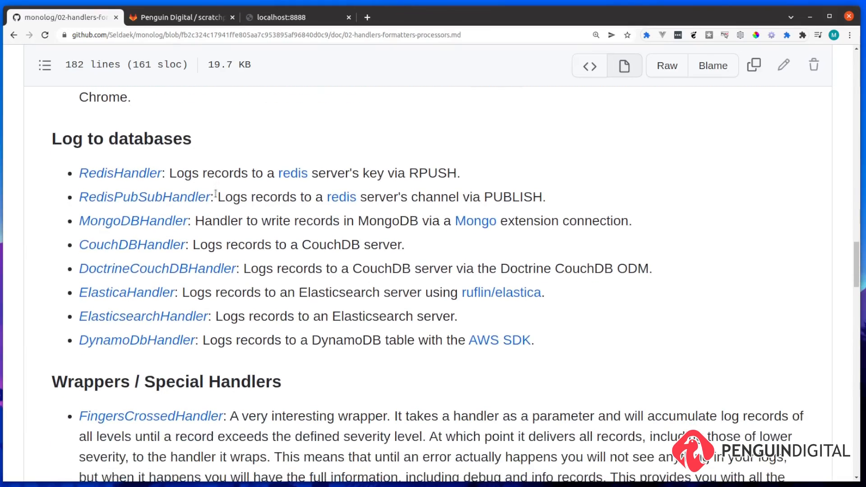
pyautogui.scroll(-3)
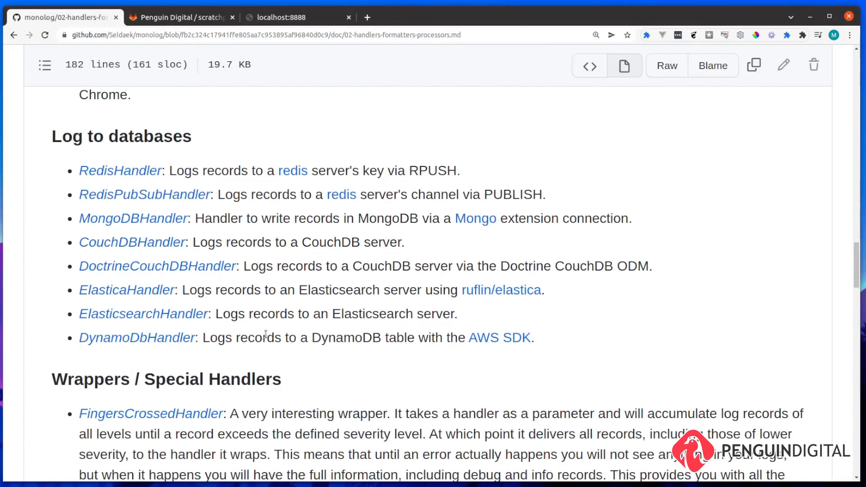